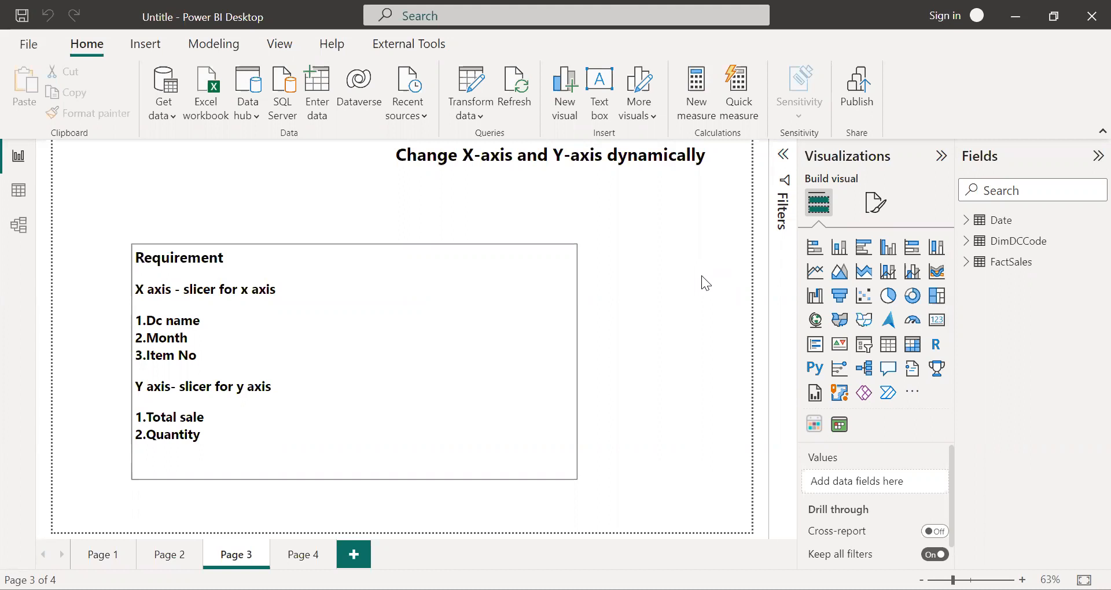
pyautogui.moveTo(700, 262)
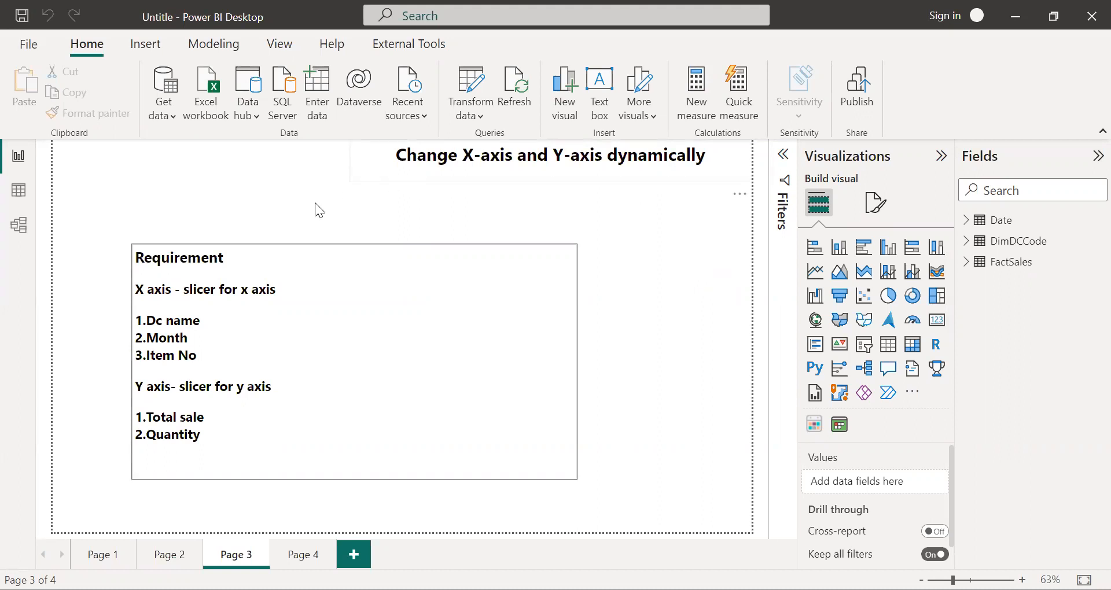
pyautogui.moveTo(106, 203)
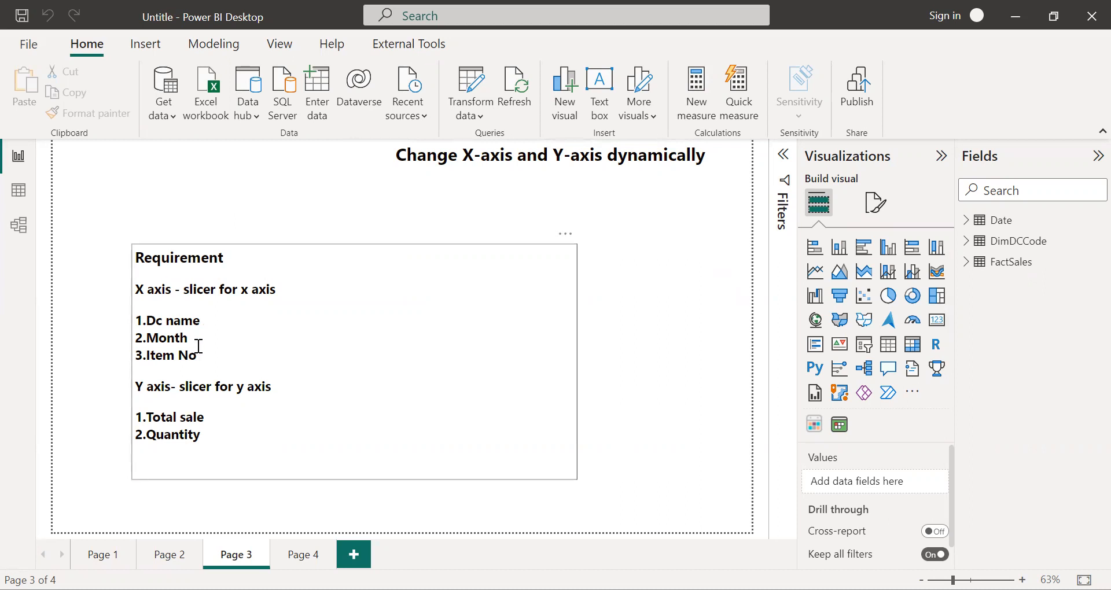
pyautogui.moveTo(217, 361)
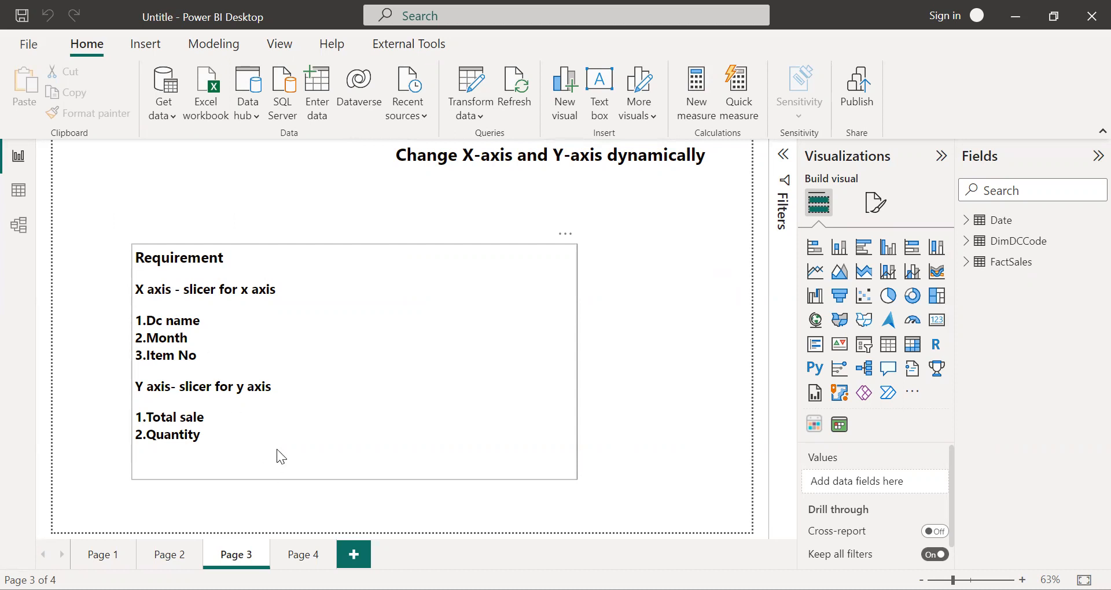
pyautogui.moveTo(706, 280)
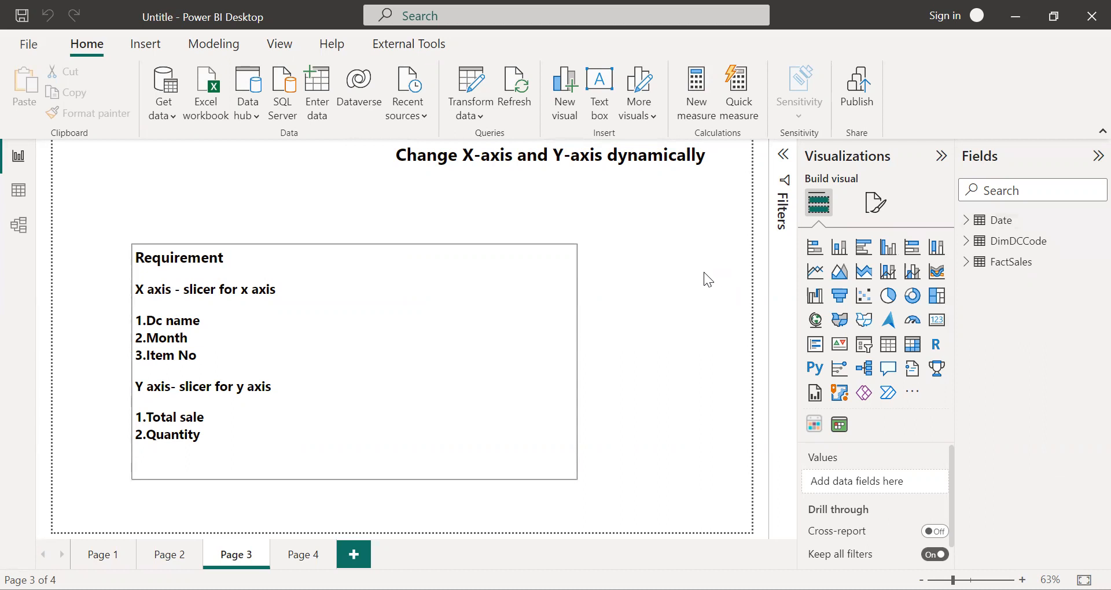
pyautogui.moveTo(988, 228)
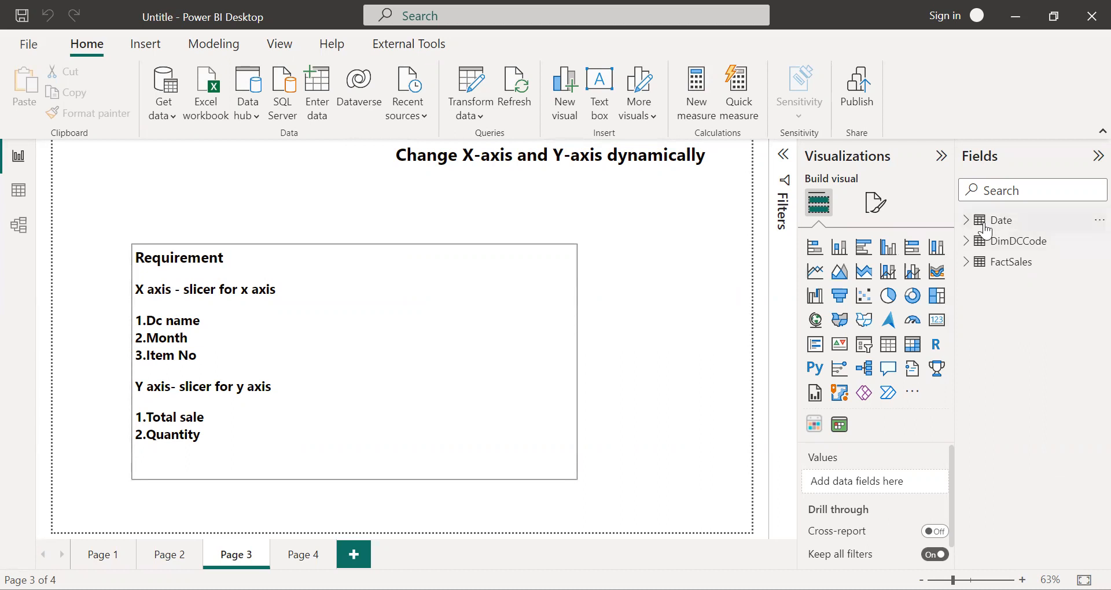
pyautogui.moveTo(988, 223)
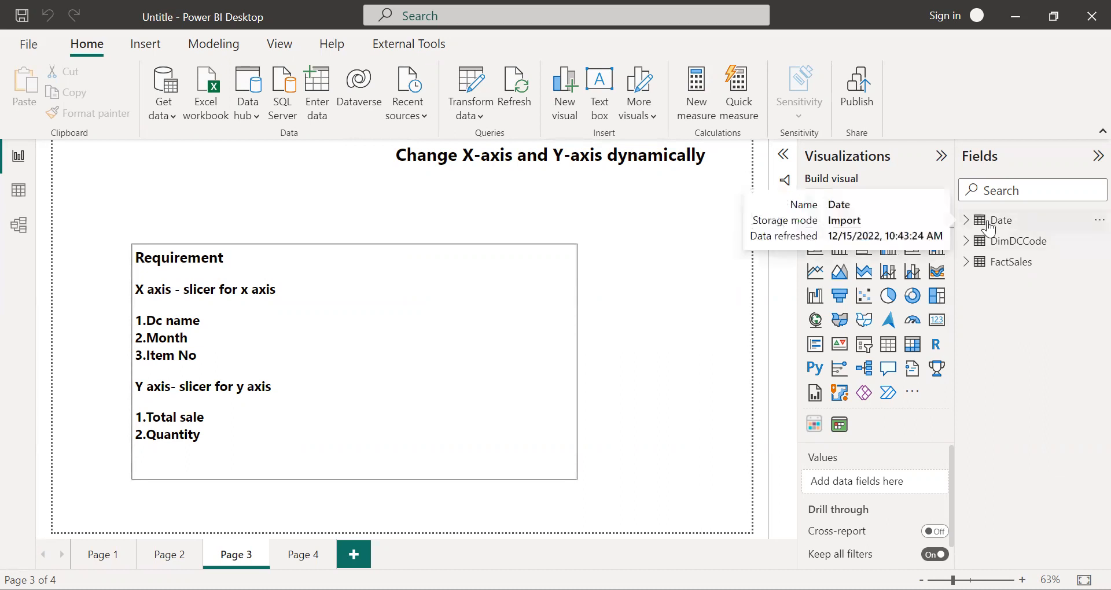
# Step: View the rows of the Date, DimDCCode and FactSales tables in turn
pyautogui.click(1018, 240)
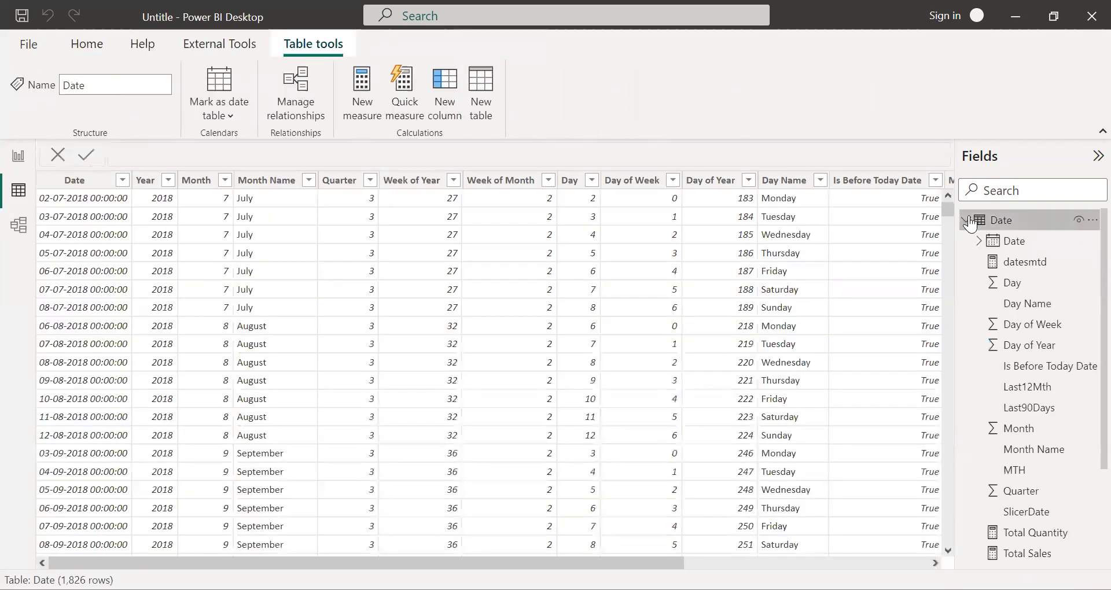
pyautogui.click(1018, 241)
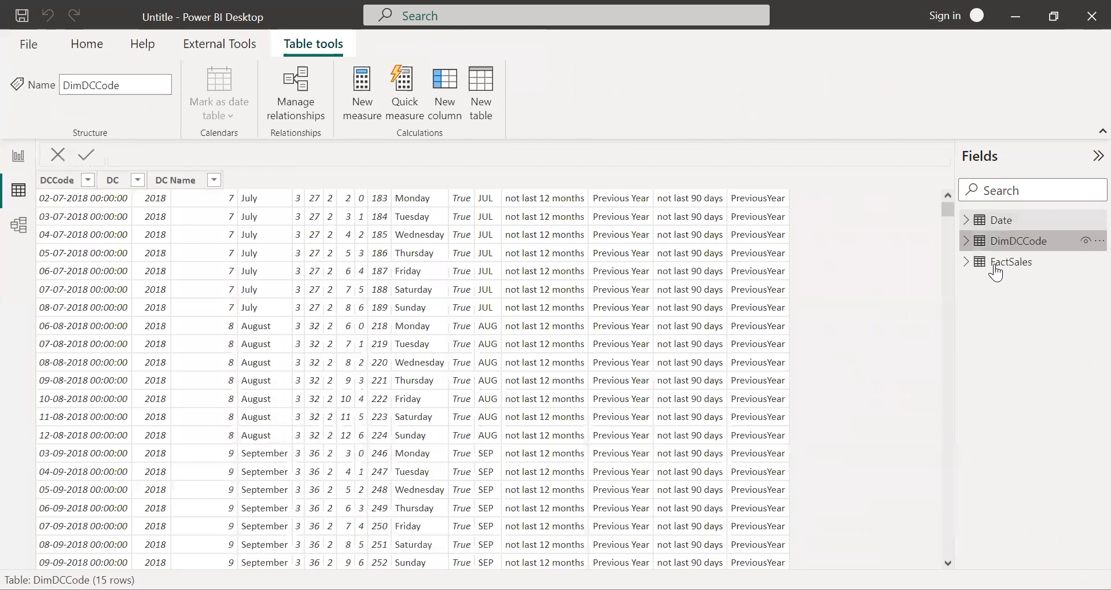
pyautogui.click(1011, 262)
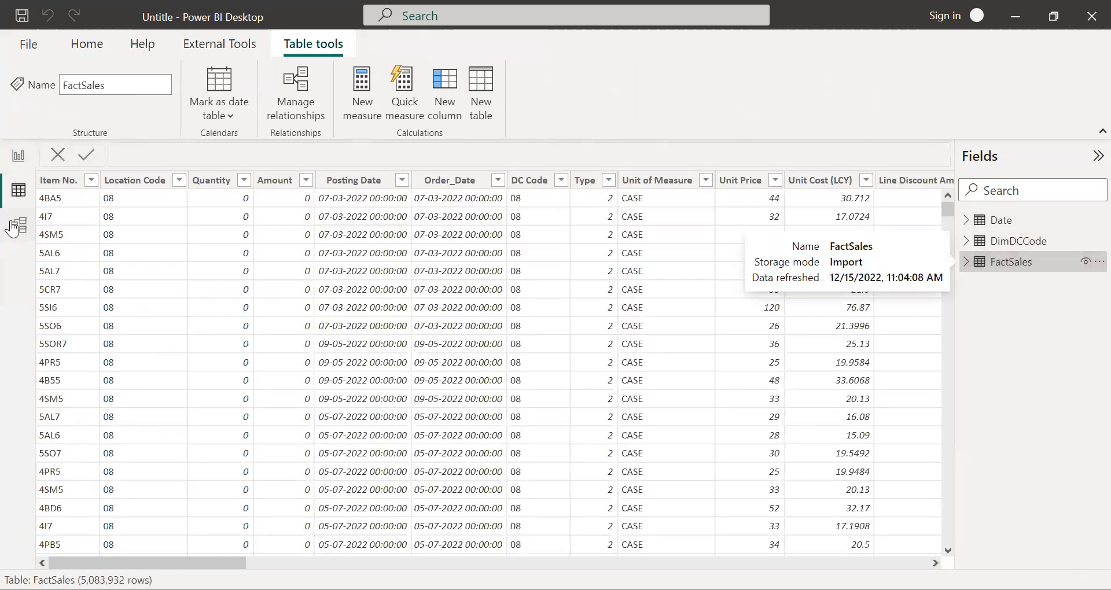
# Step: Return to the report page and show the Modeling commands for a new parameter
pyautogui.click(17, 156)
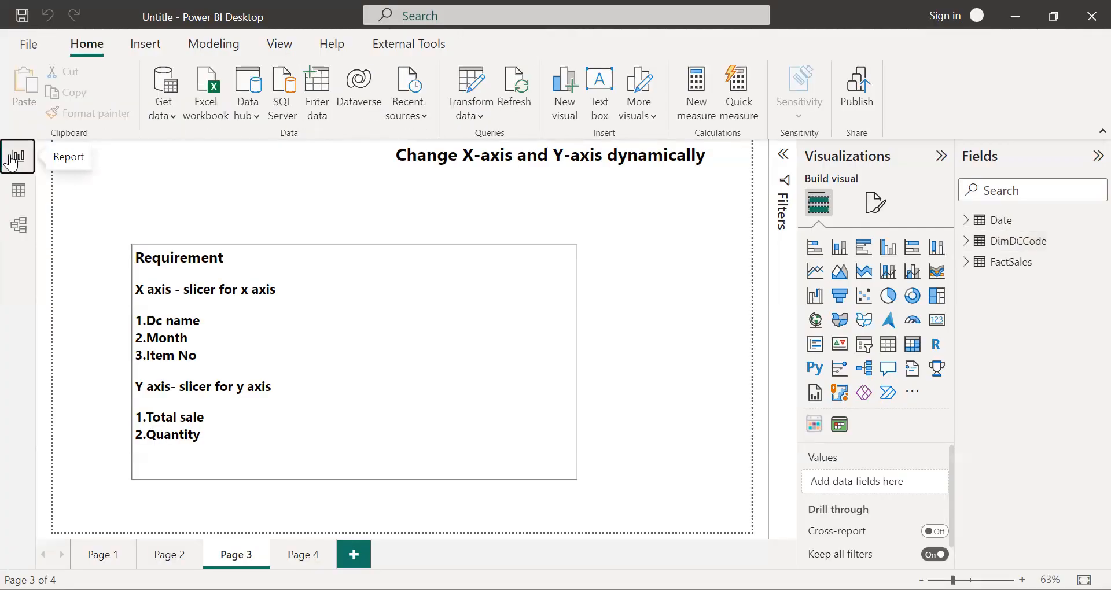
pyautogui.moveTo(630, 226)
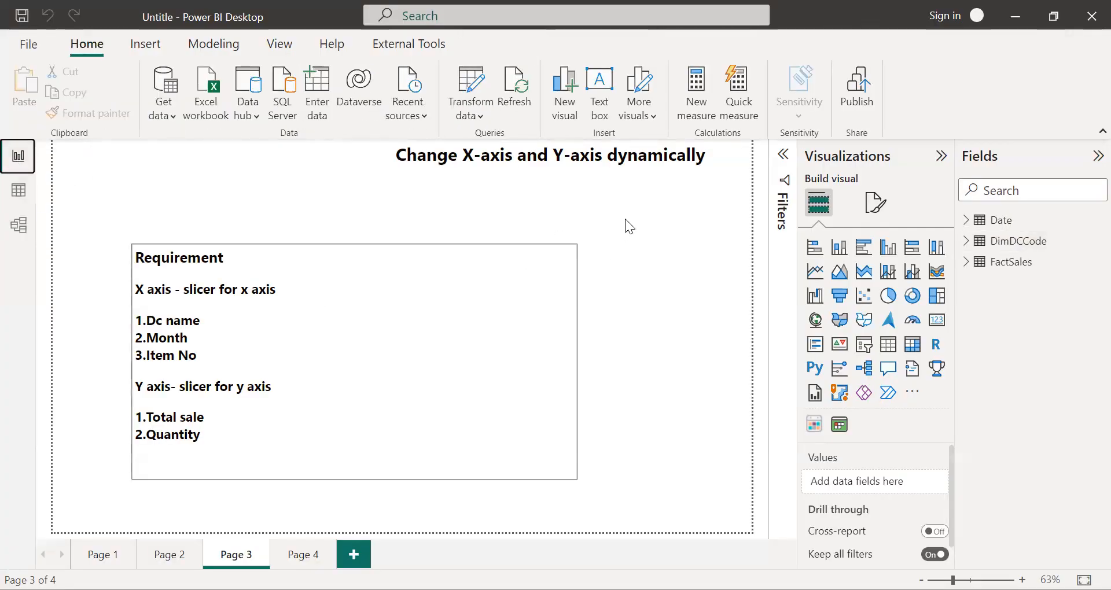
pyautogui.moveTo(905, 184)
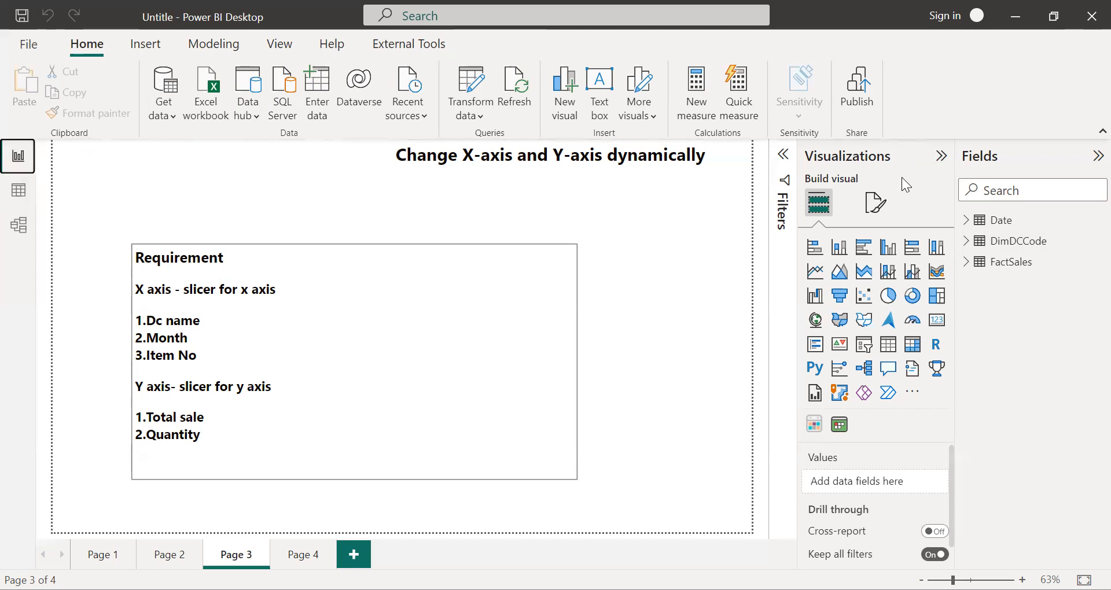
pyautogui.moveTo(581, 136)
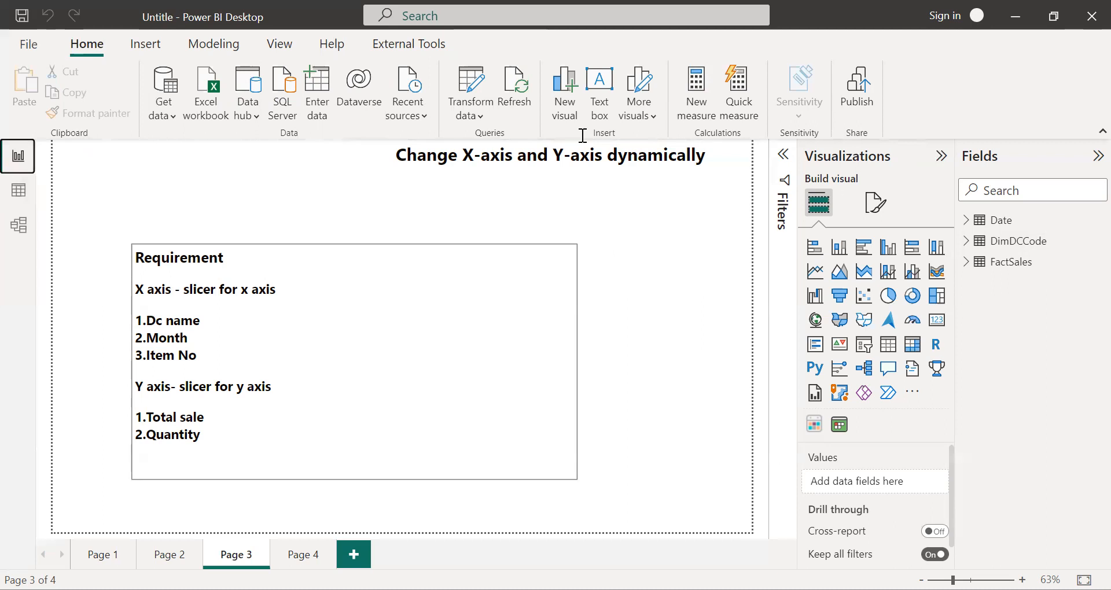
pyautogui.moveTo(203, 52)
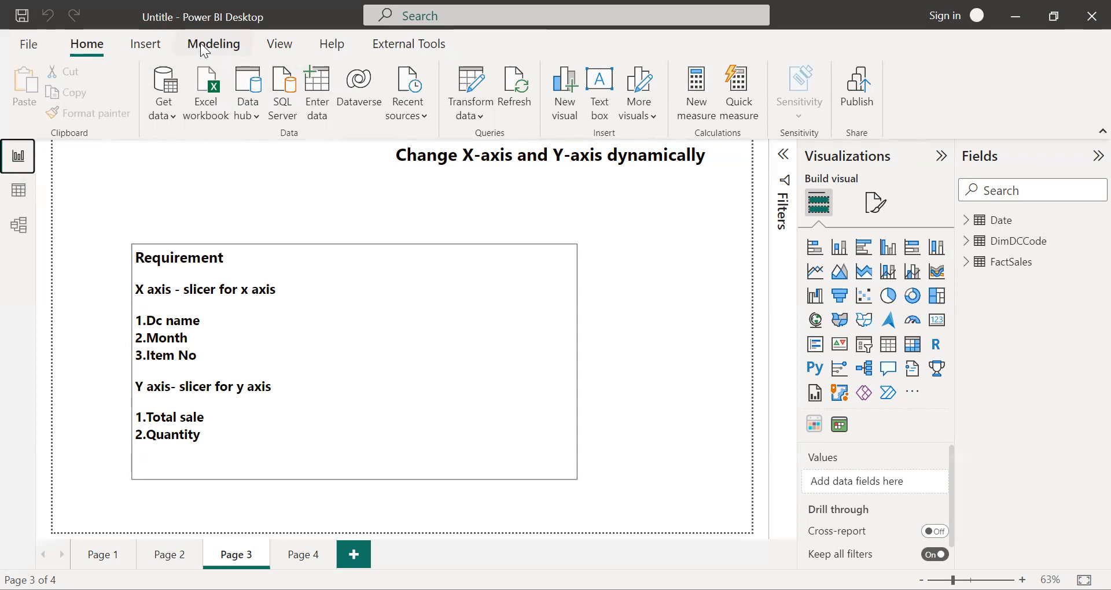
pyautogui.click(213, 44)
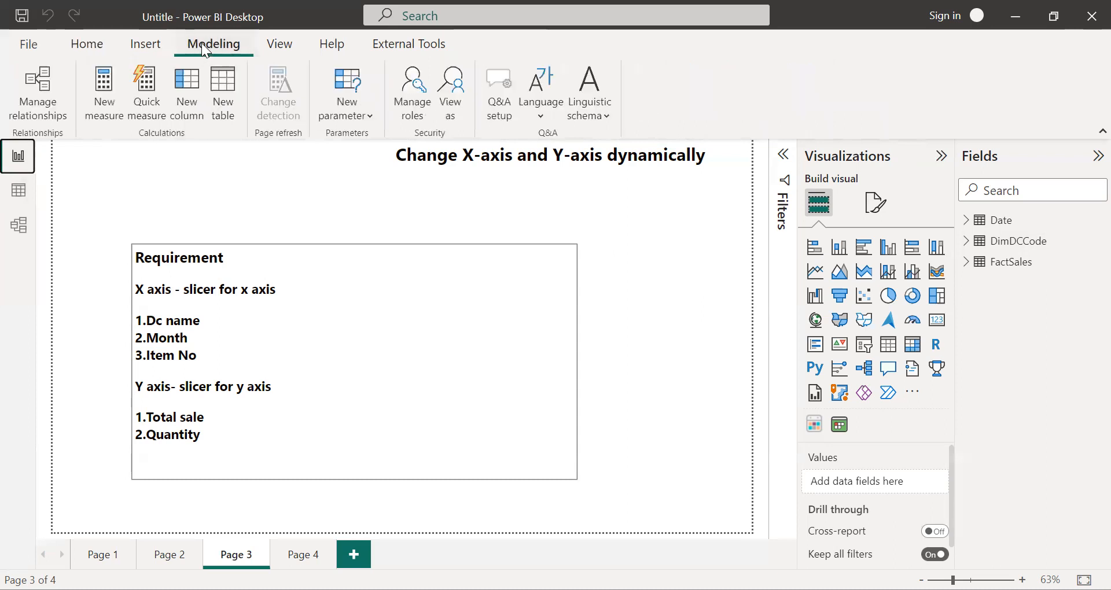
pyautogui.moveTo(218, 49)
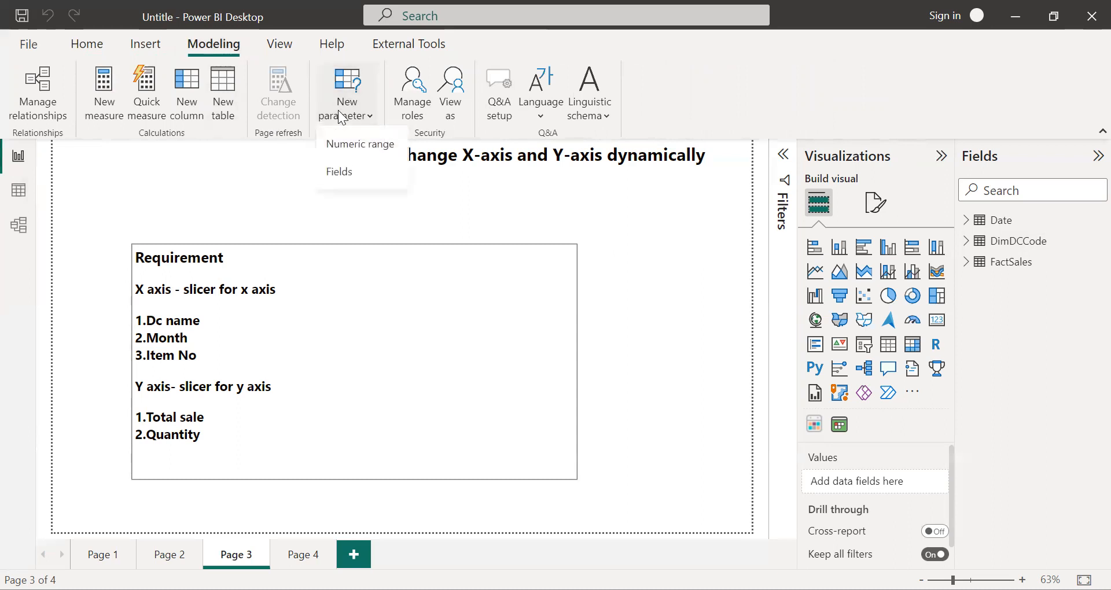
pyautogui.moveTo(339, 176)
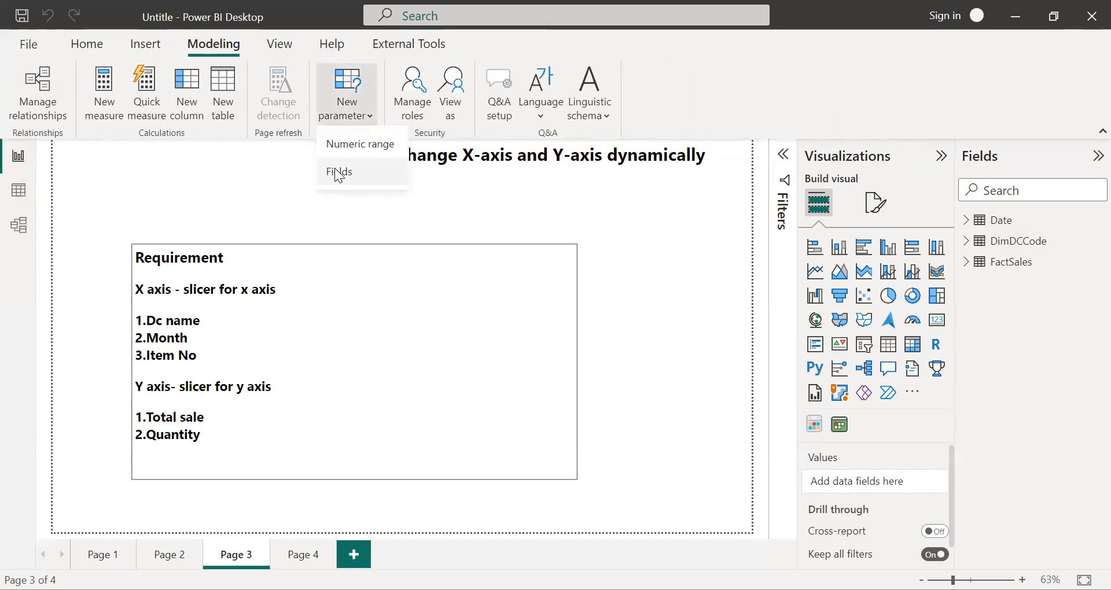
pyautogui.moveTo(331, 175)
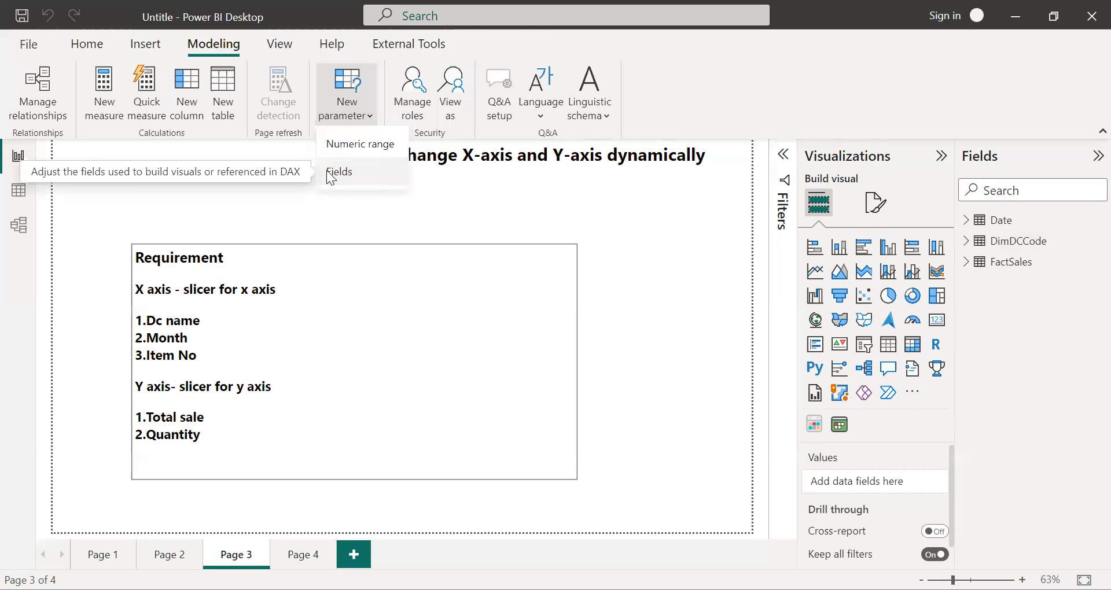
pyautogui.moveTo(363, 178)
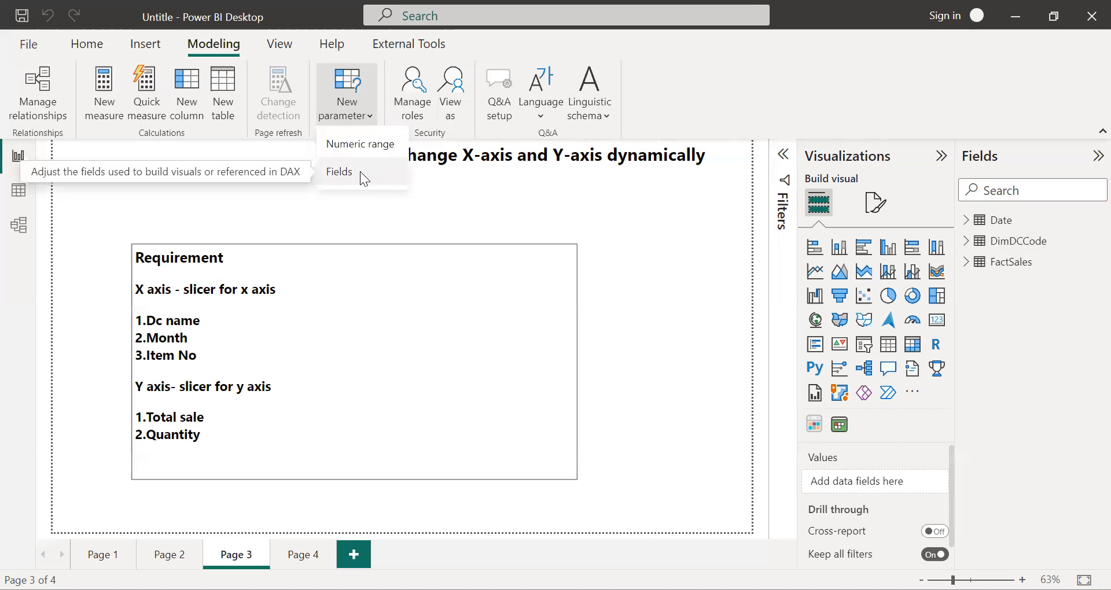
pyautogui.moveTo(274, 193)
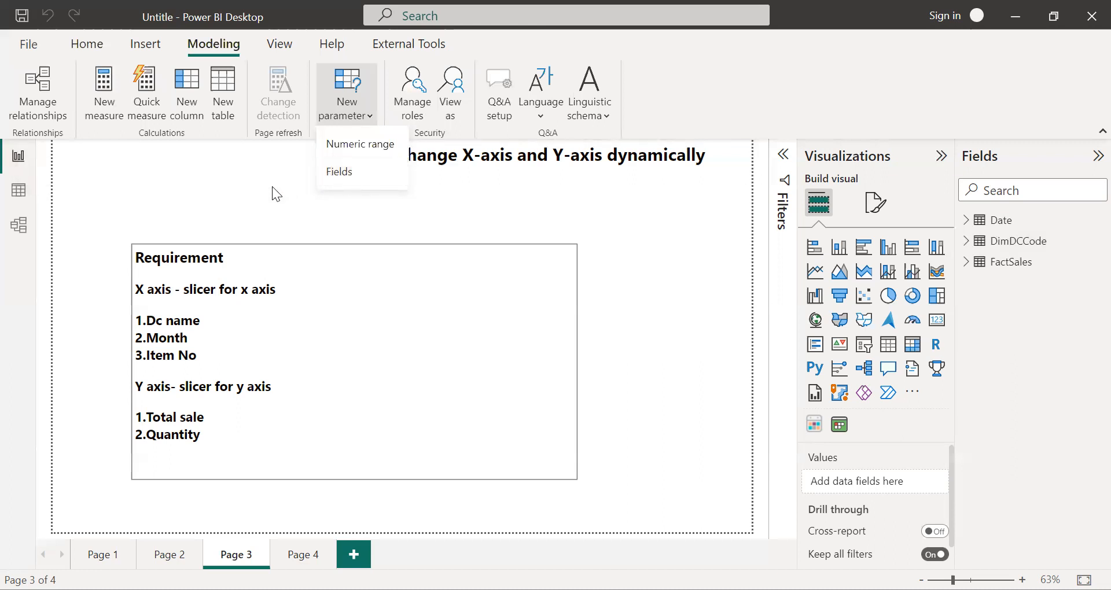
# Step: Keep the Field parameters preview feature enabled, move to blank Page 4 and list the parameter types
pyautogui.click(30, 44)
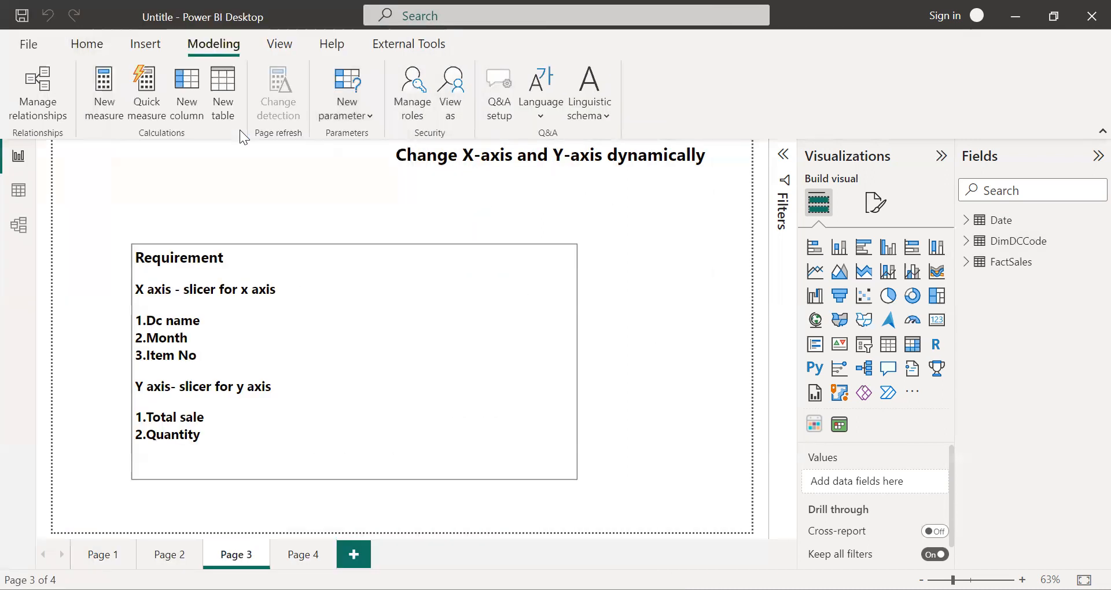
pyautogui.moveTo(238, 349)
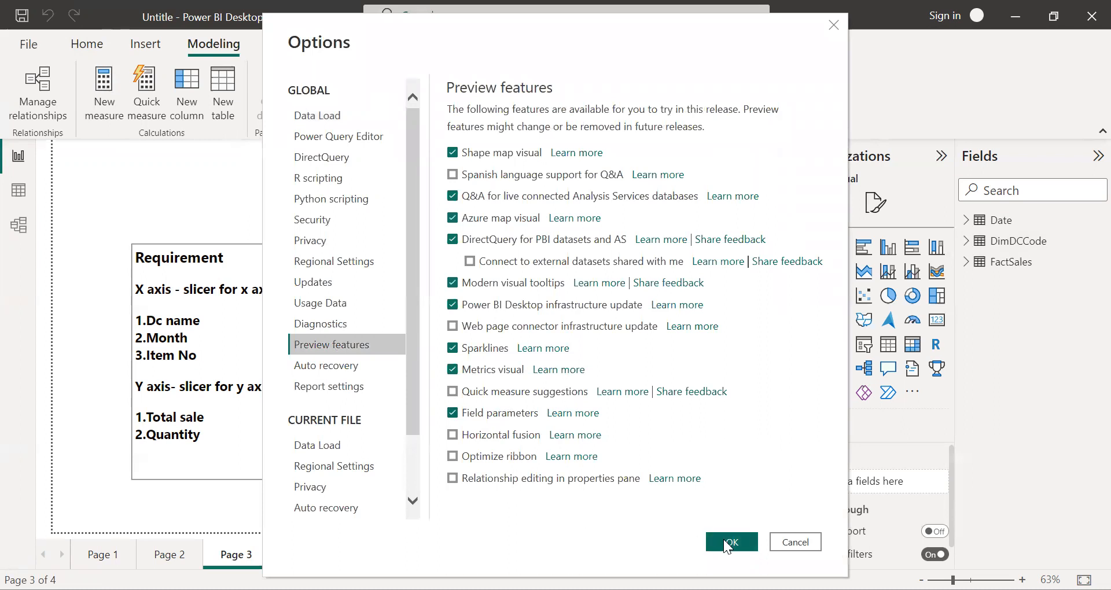
pyautogui.click(731, 543)
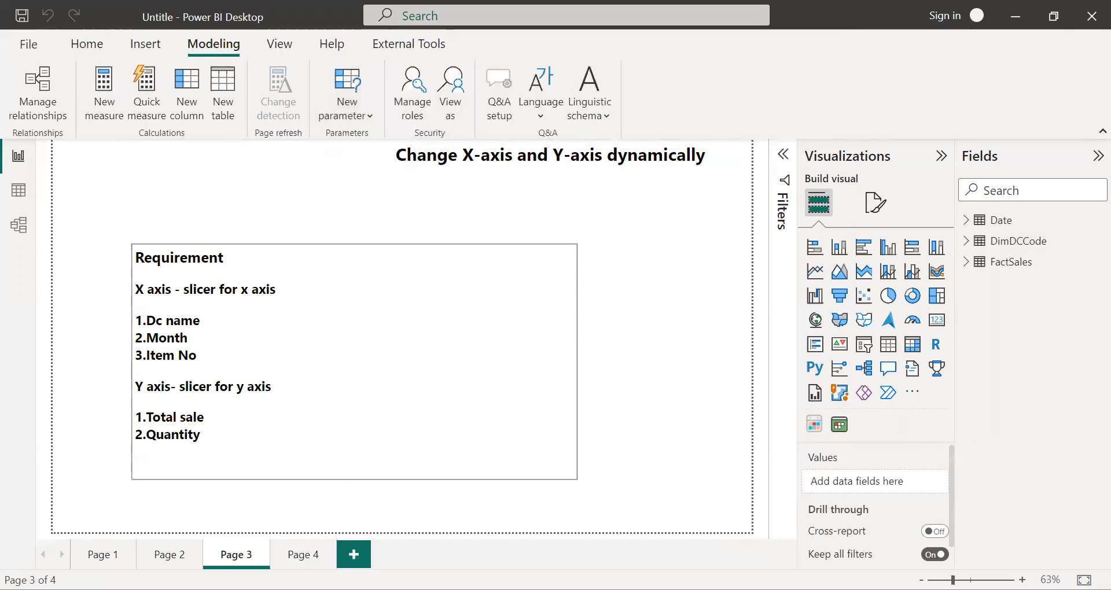
pyautogui.click(302, 554)
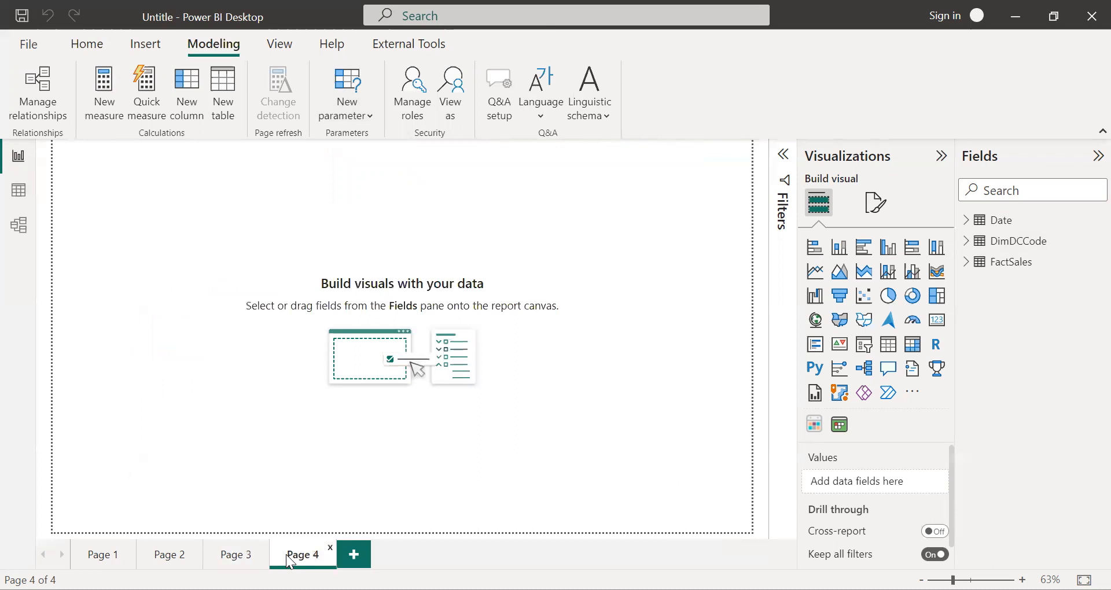
pyautogui.click(345, 93)
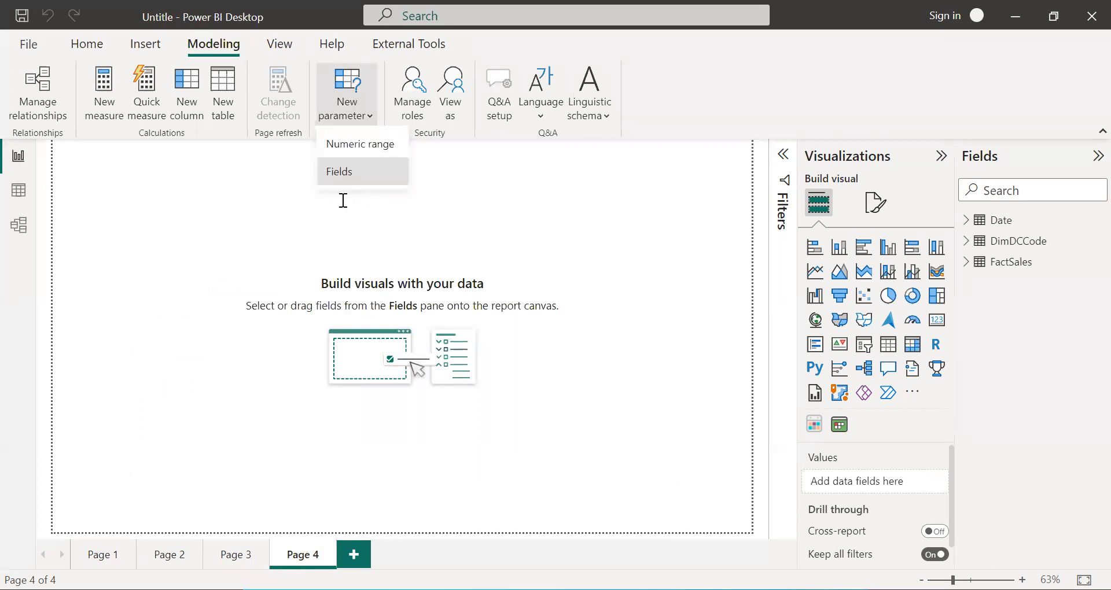
# Step: Start a new fields parameter and name it X_axis
pyautogui.click(339, 171)
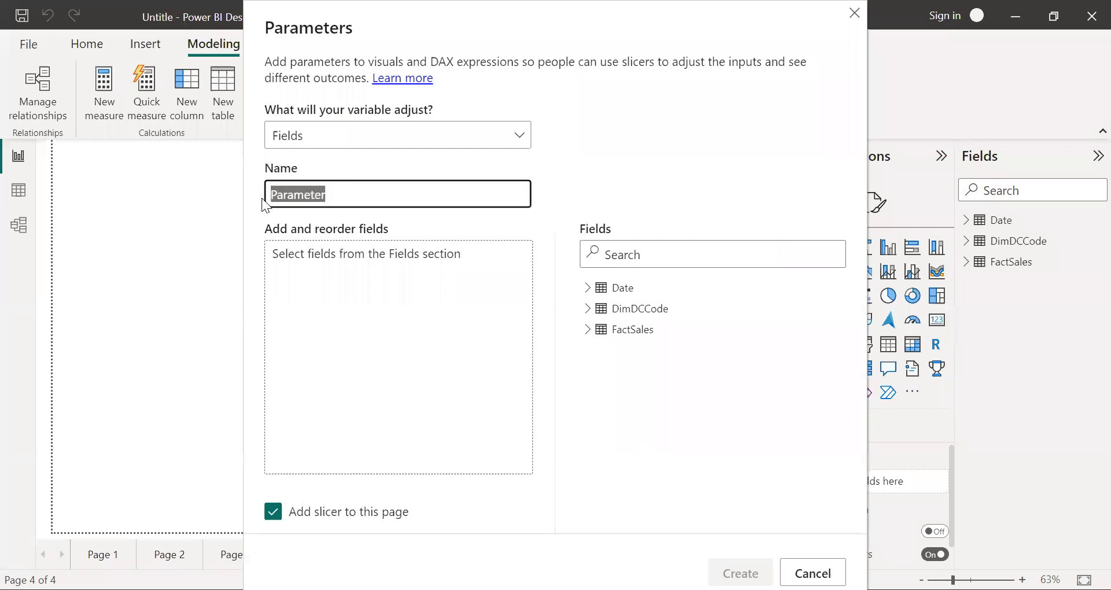
pyautogui.write('X_s')
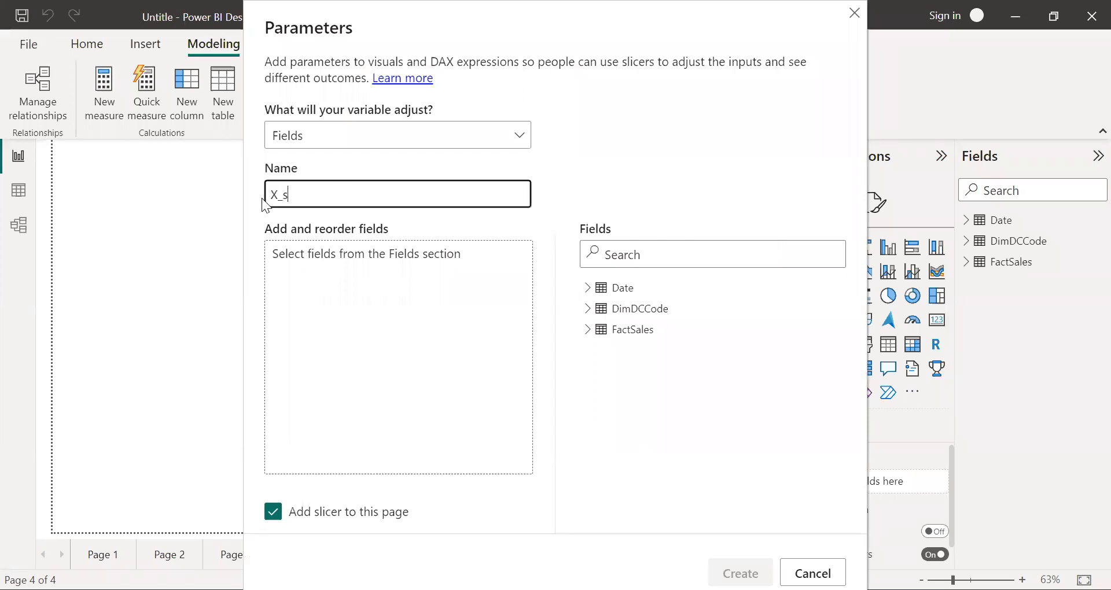
pyautogui.press('Backspace')
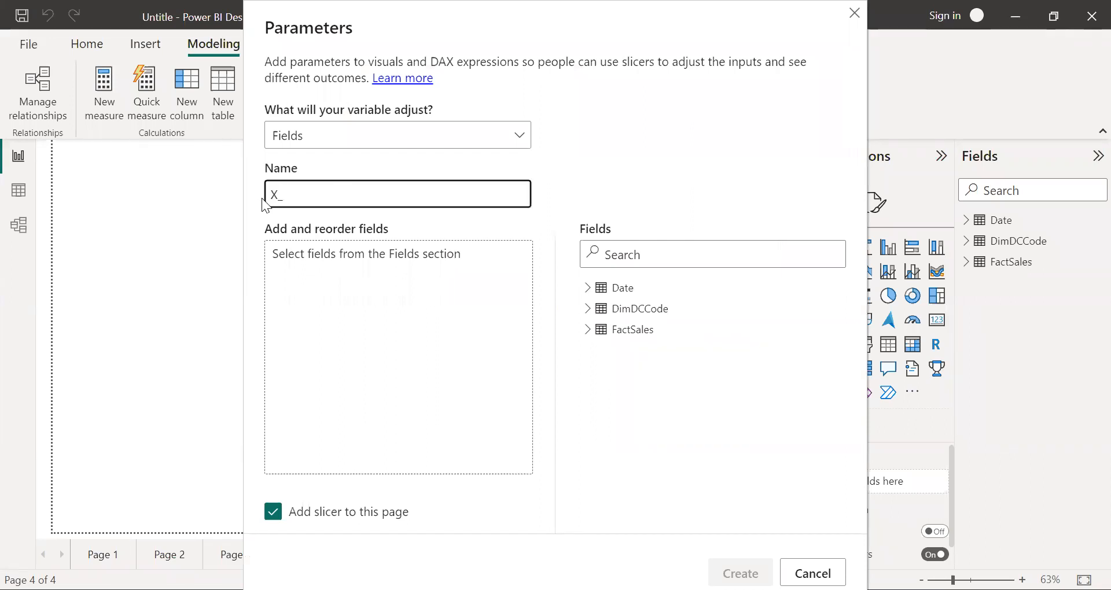
pyautogui.write('axis')
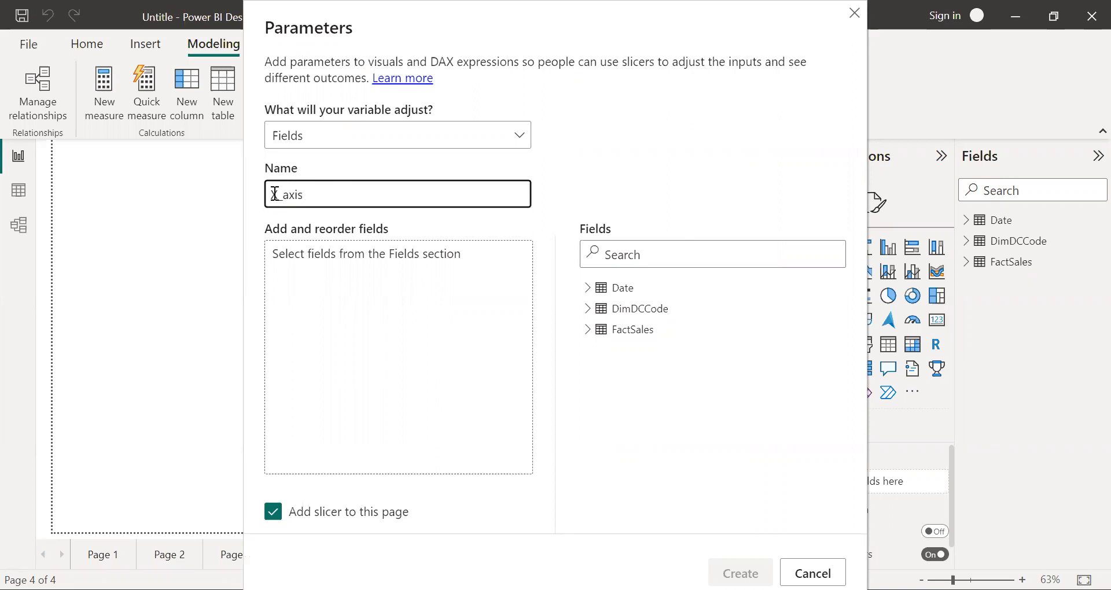
# Step: Add DC Name, Month Name and Item No. to X_axis, keeping Add slicer to this page checked
pyautogui.click(712, 253)
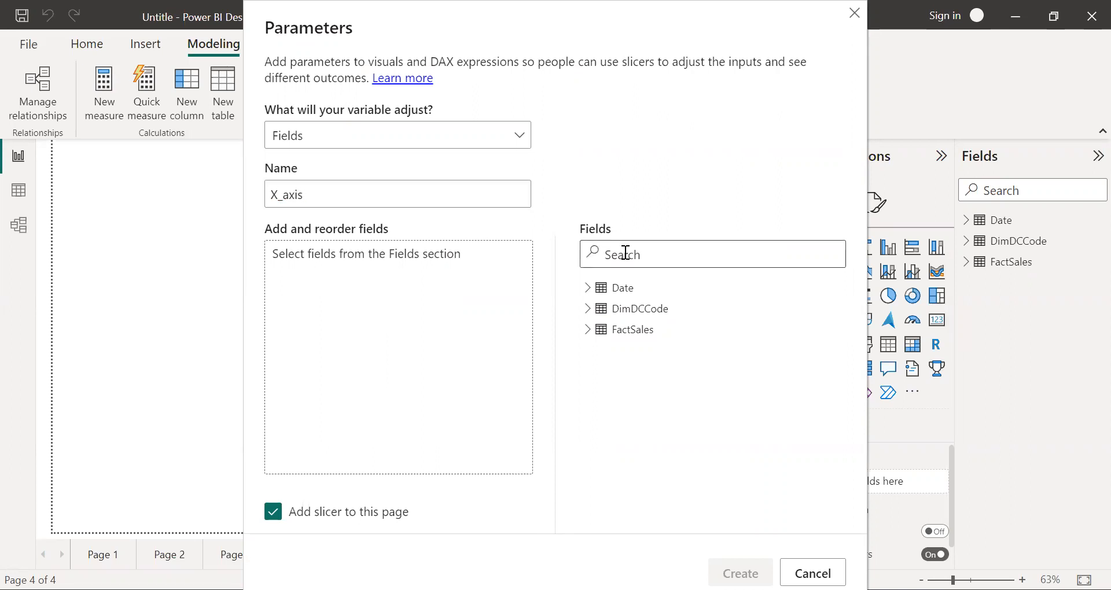
pyautogui.write('dc')
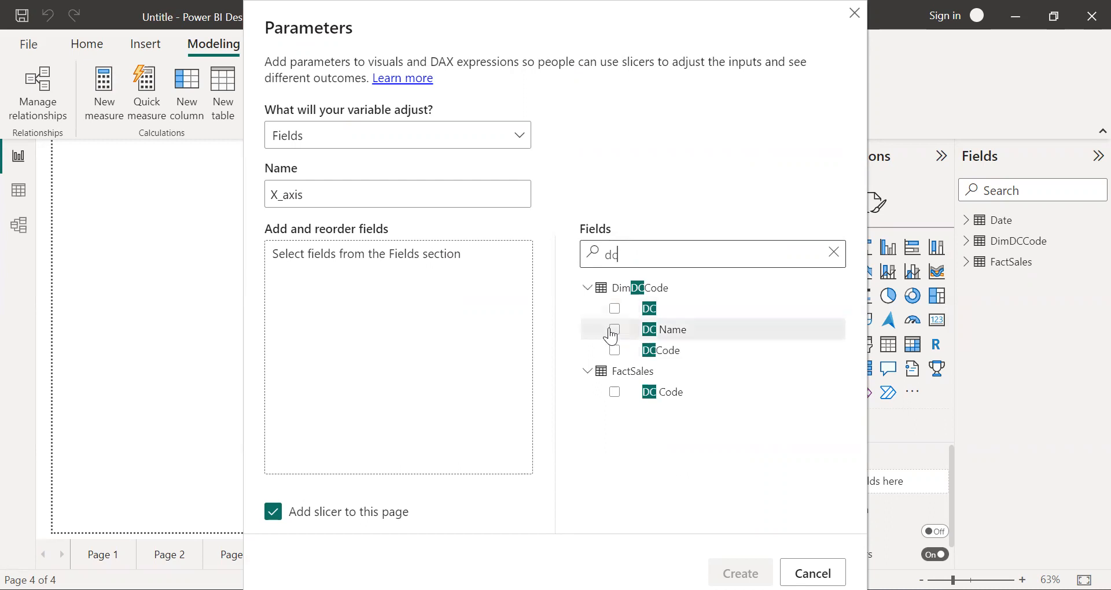
pyautogui.click(613, 330)
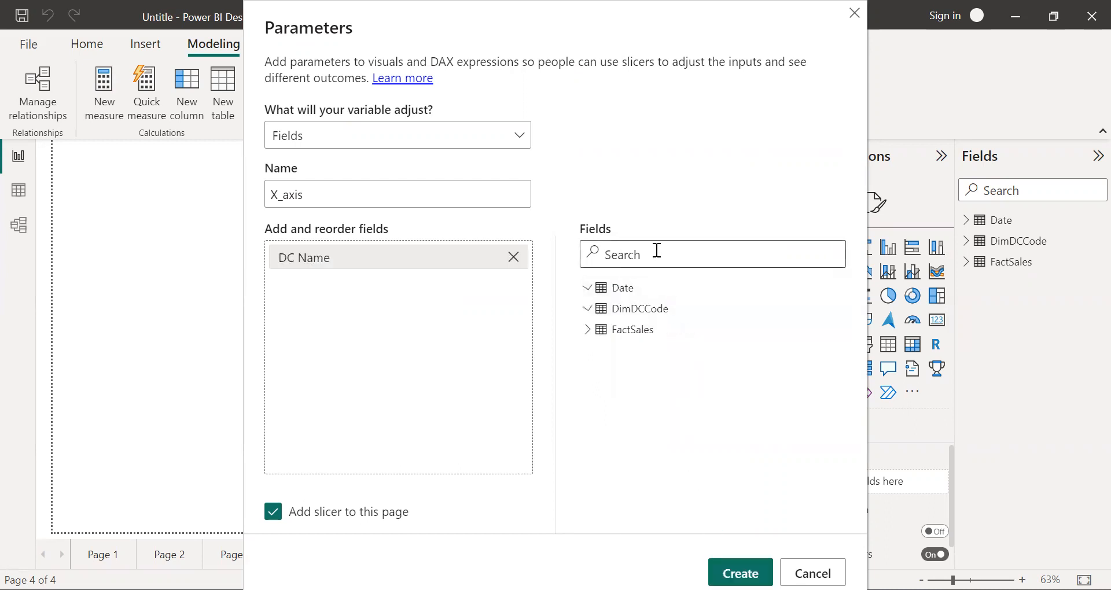
pyautogui.write('mon')
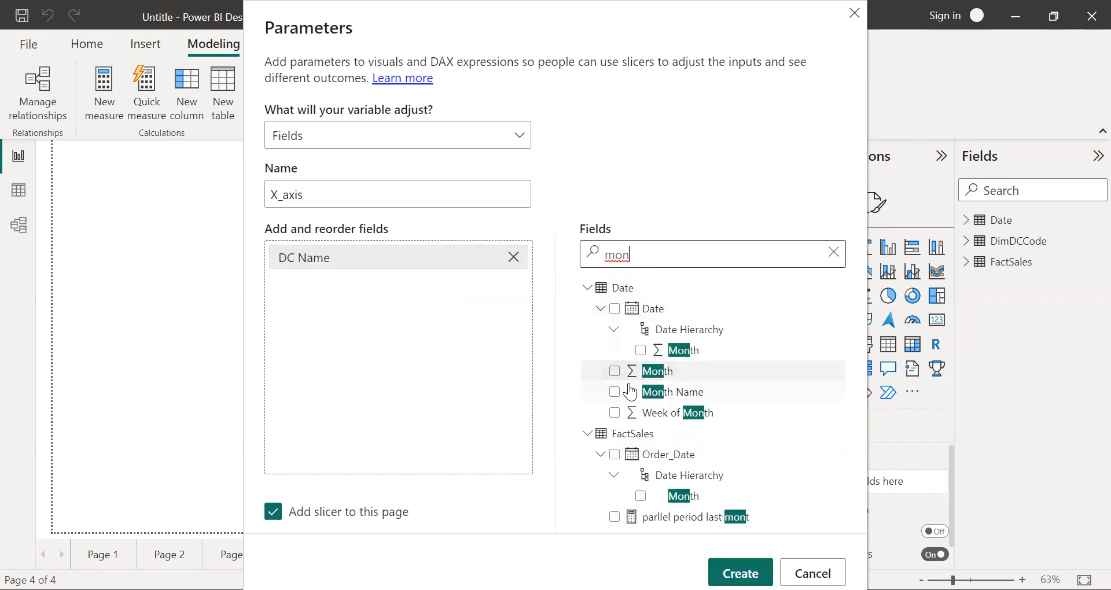
pyautogui.click(613, 391)
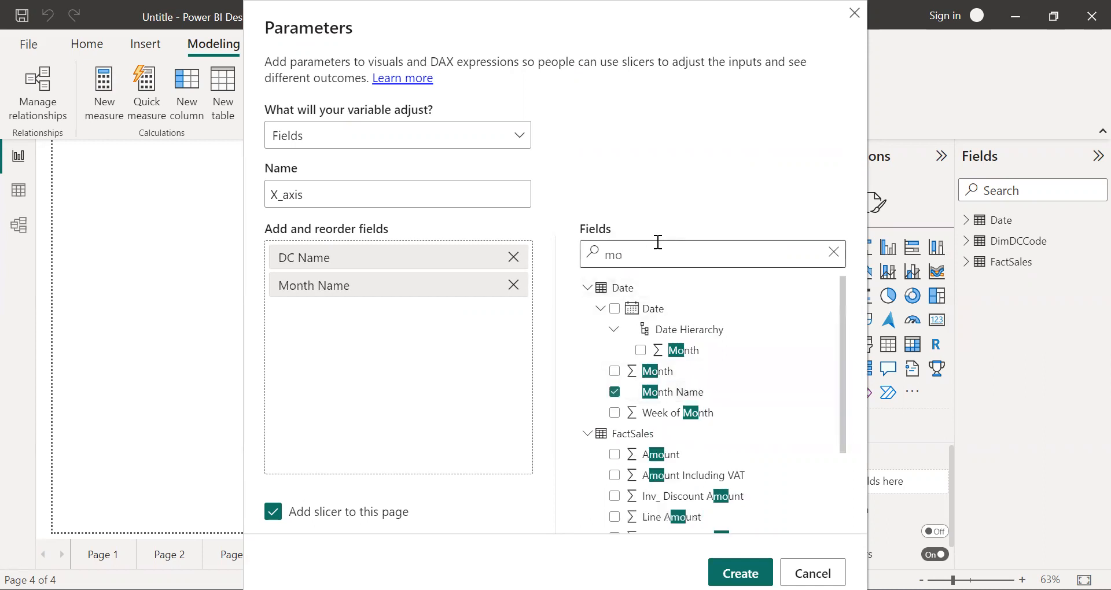
pyautogui.write('ite')
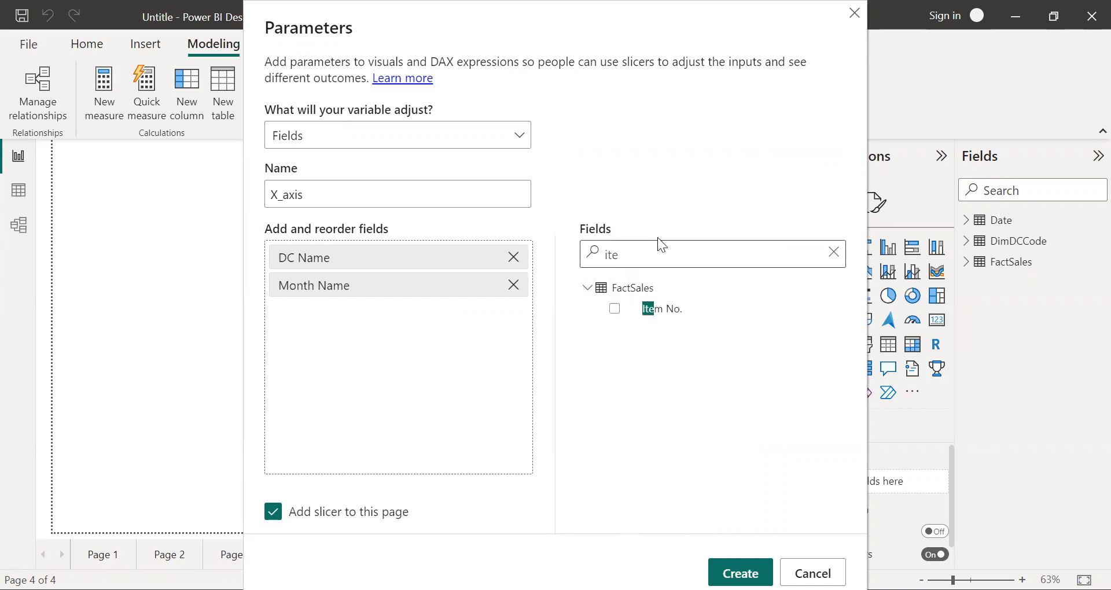
pyautogui.click(613, 308)
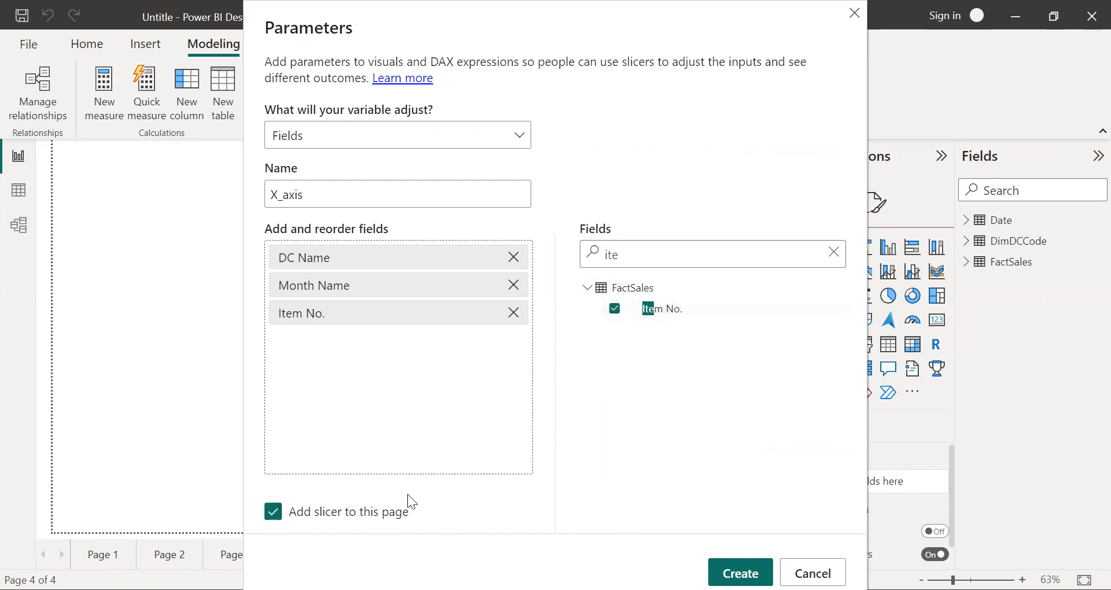
pyautogui.moveTo(285, 525)
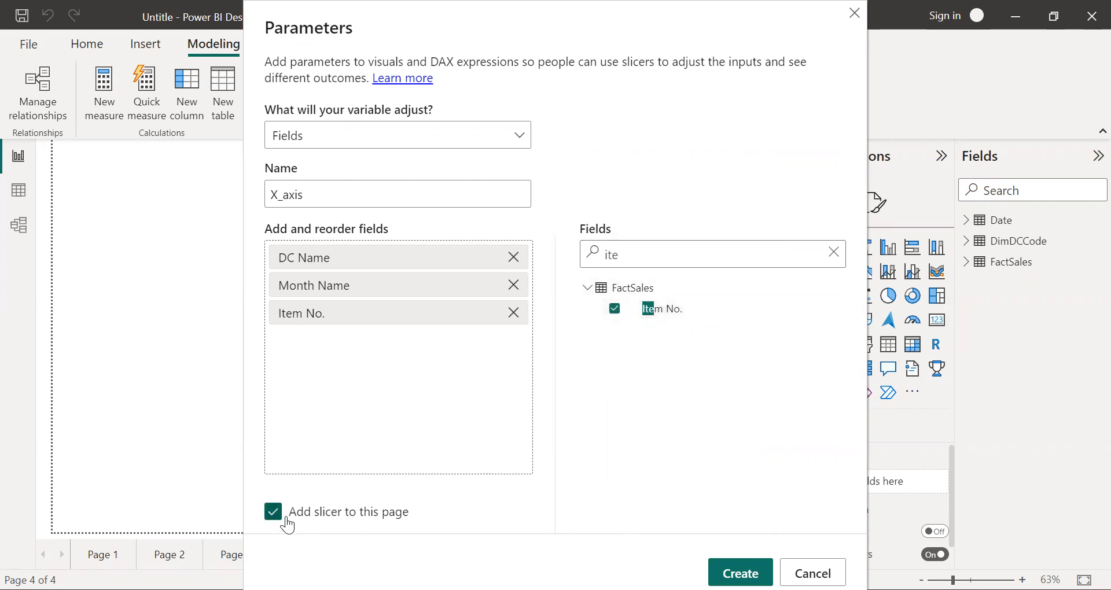
pyautogui.moveTo(281, 531)
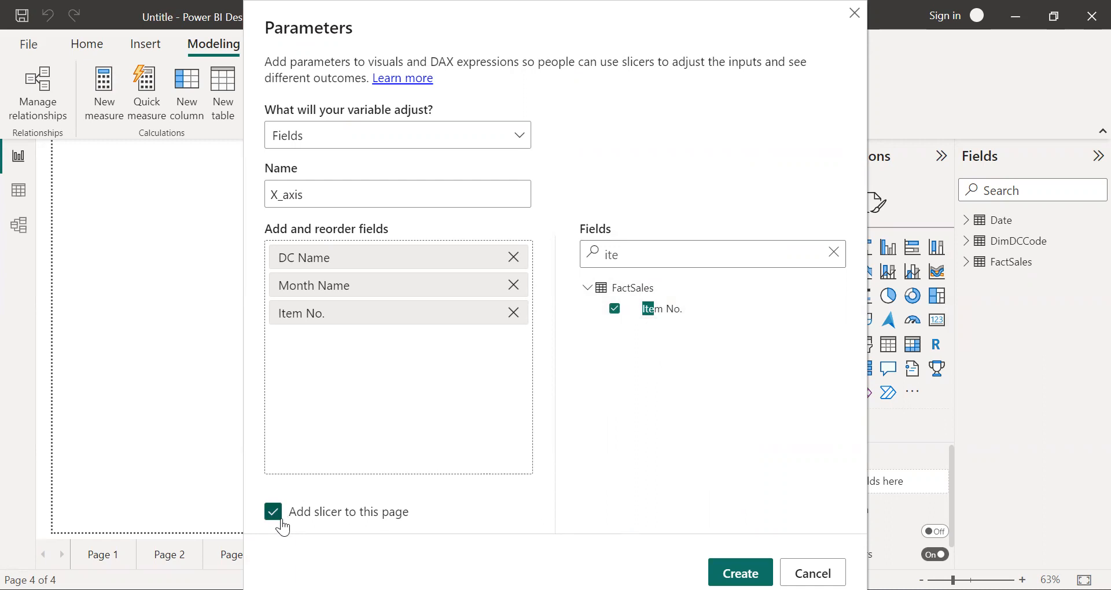
pyautogui.moveTo(350, 526)
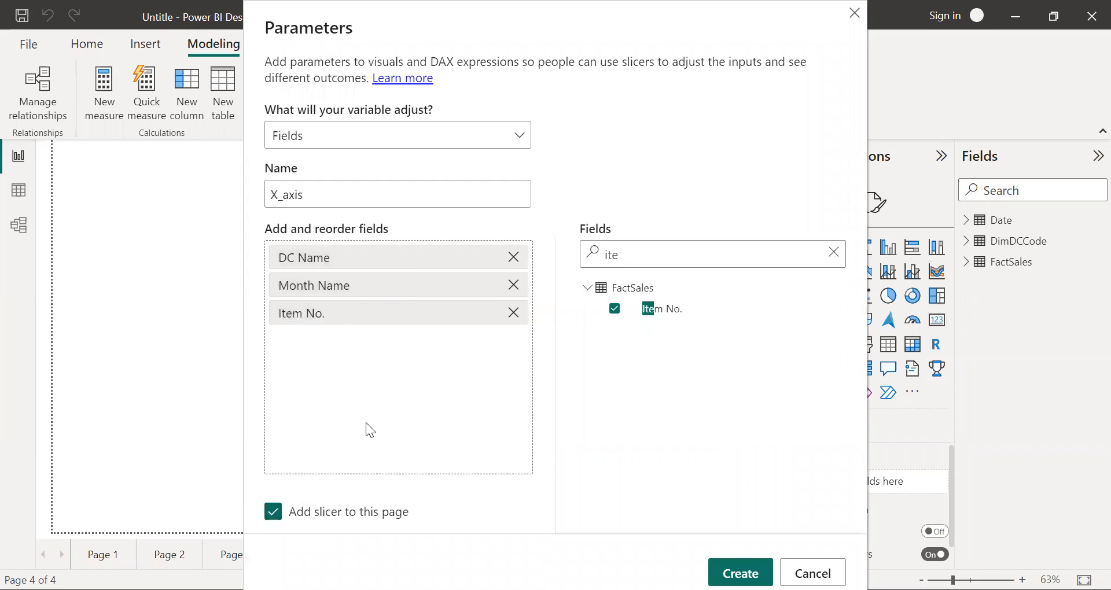
pyautogui.moveTo(307, 500)
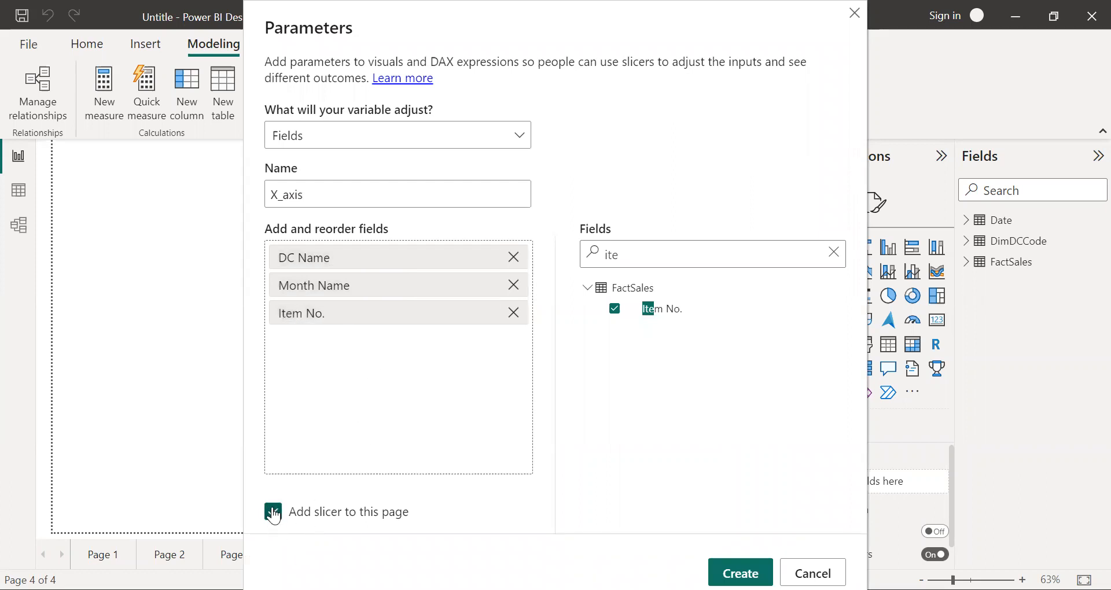
pyautogui.click(273, 511)
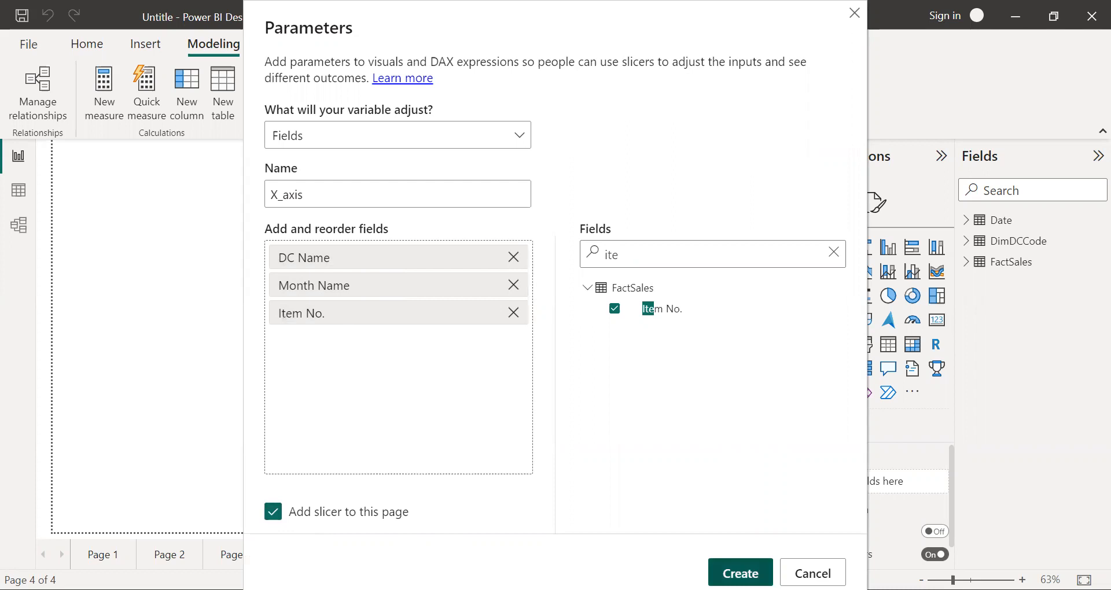
# Step: Create X_axis, then create a Y_axis fields parameter with Total Quantity and Total Sales and its slicer
pyautogui.click(740, 572)
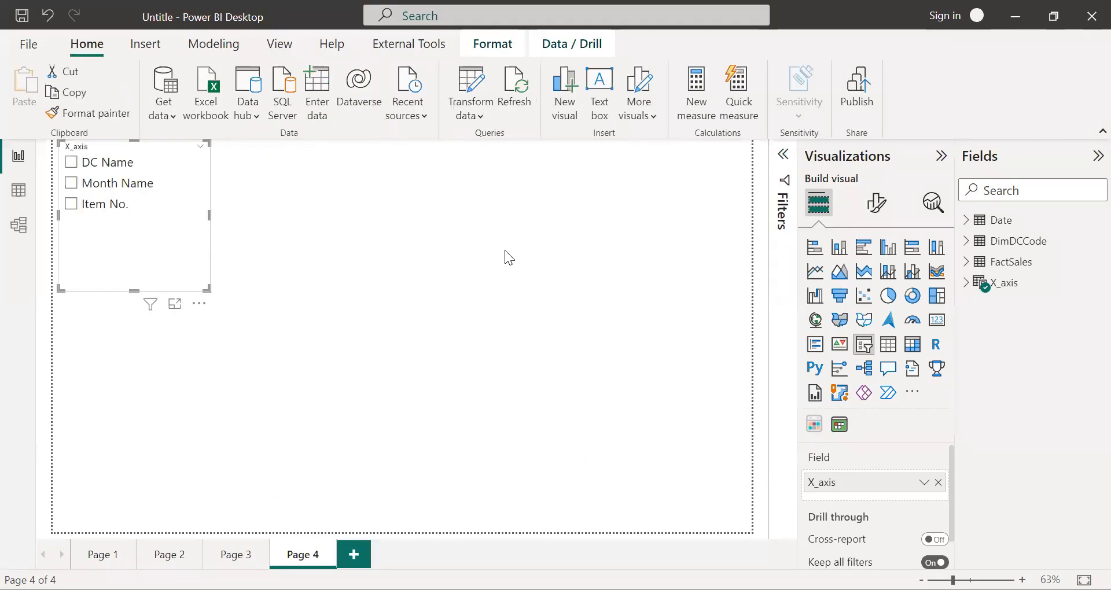
pyautogui.moveTo(372, 139)
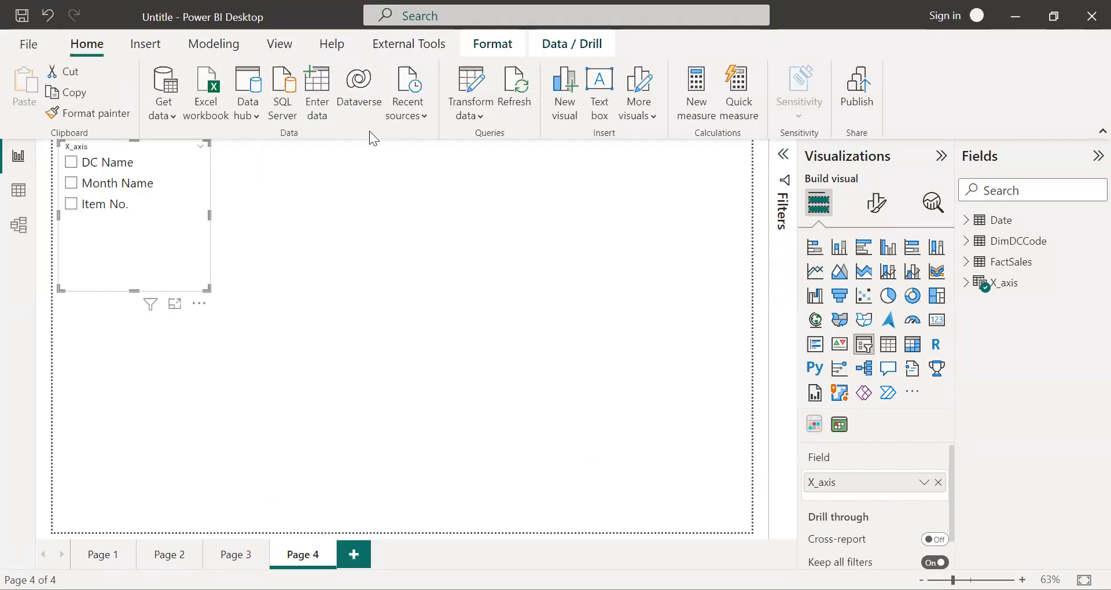
pyautogui.moveTo(210, 33)
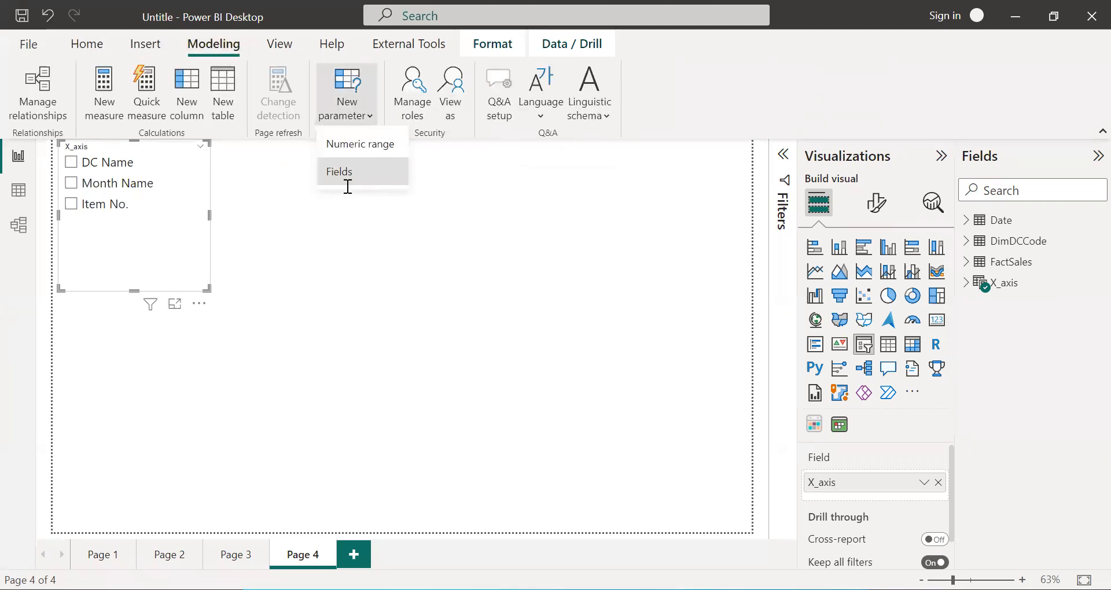
pyautogui.click(337, 171)
pyautogui.write('Y_axis')
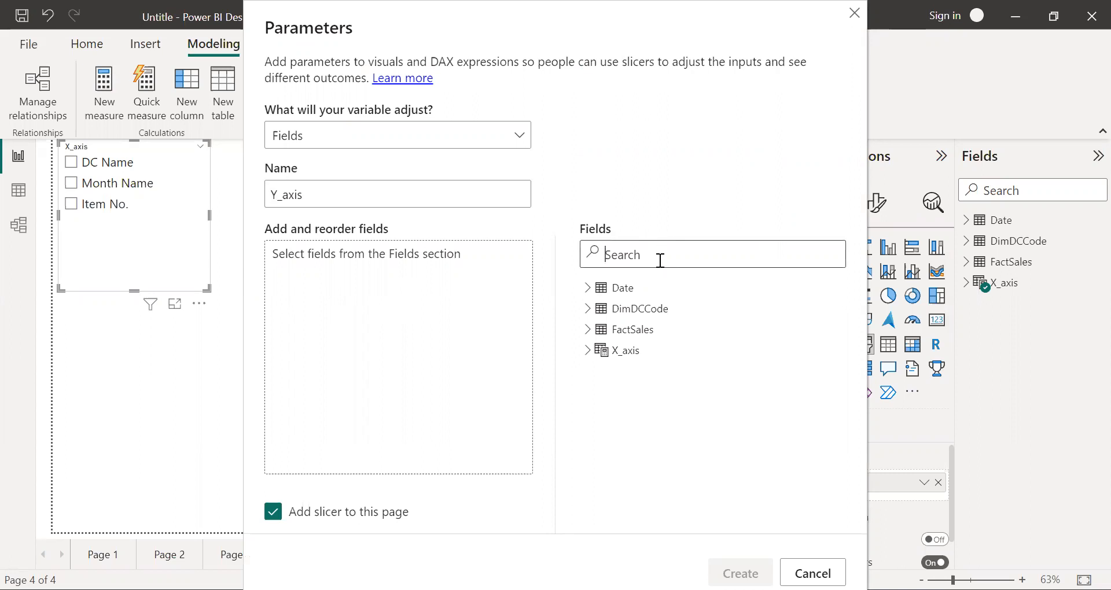
pyautogui.write('tota')
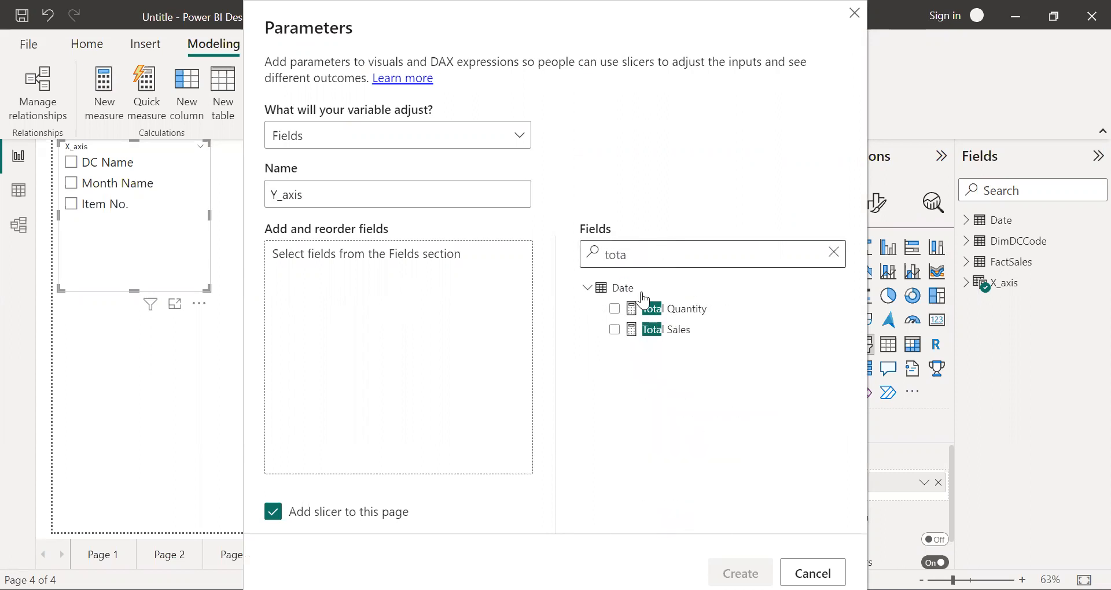
pyautogui.moveTo(671, 307)
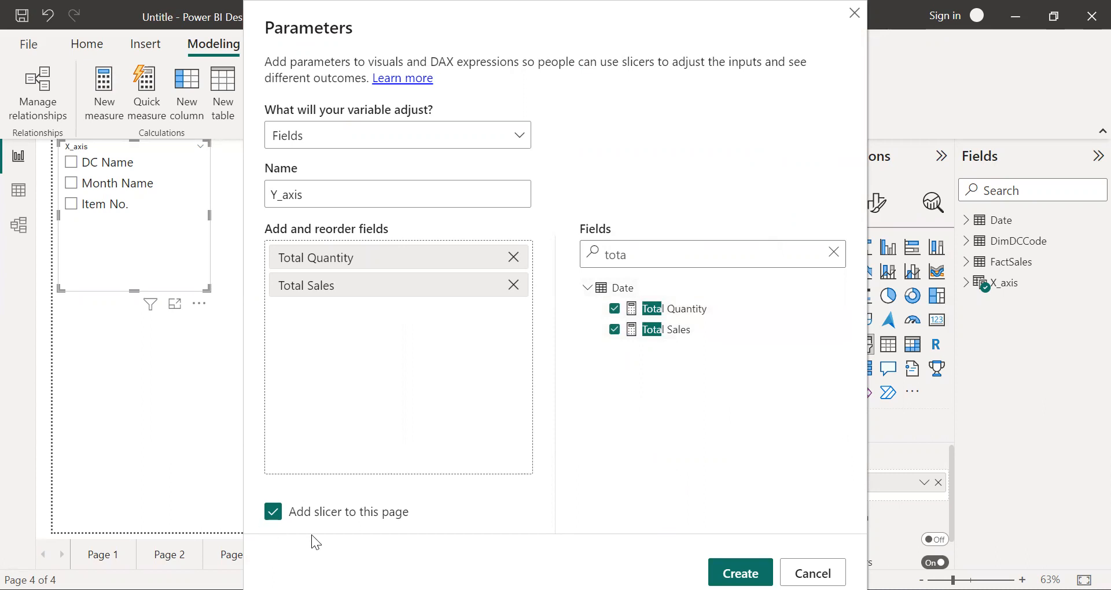
pyautogui.moveTo(297, 534)
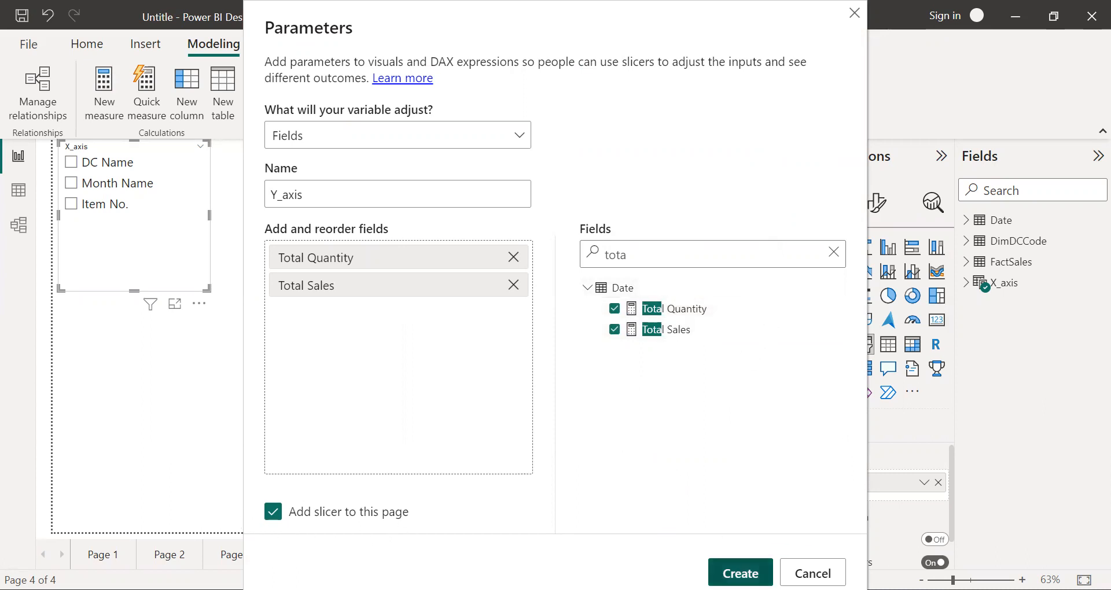
pyautogui.click(741, 572)
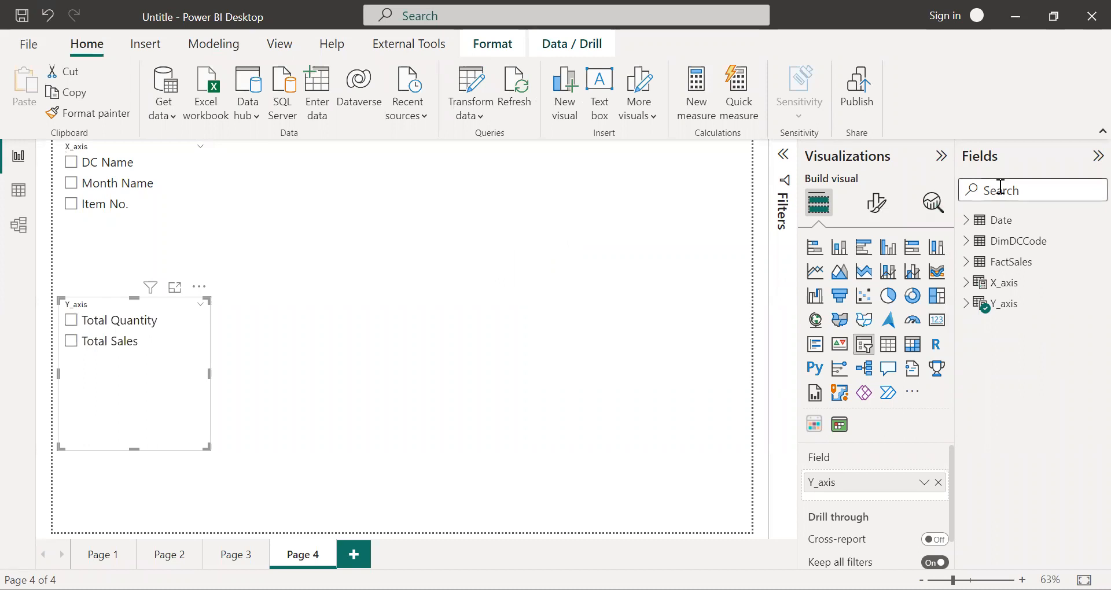
# Step: Search the fields for 'to' and inspect the Total Quantity and Total Sales measure definitions
pyautogui.write('to')
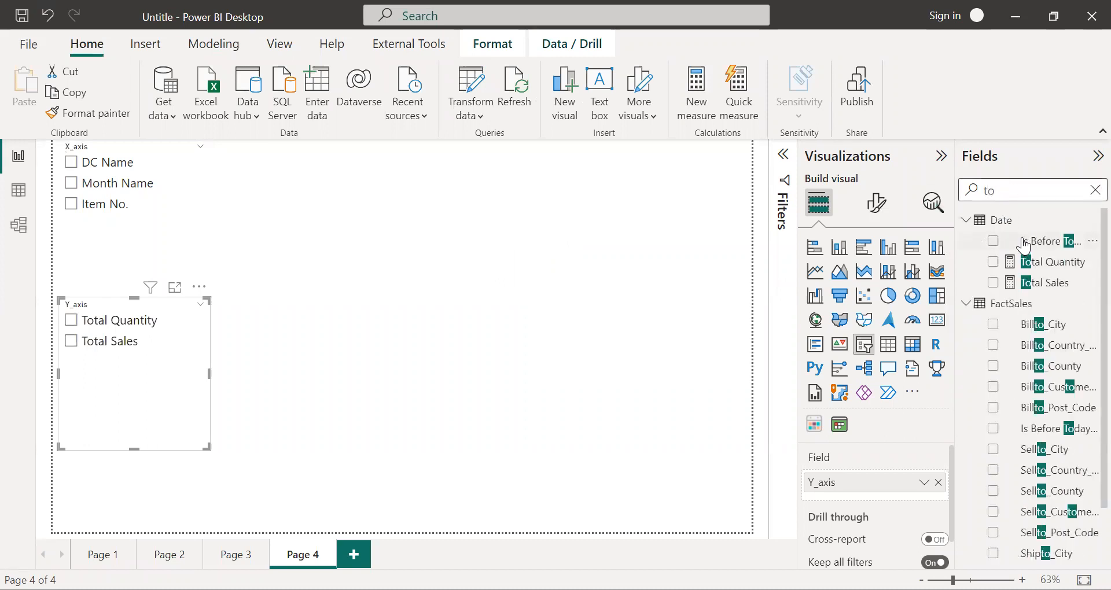
pyautogui.click(1048, 261)
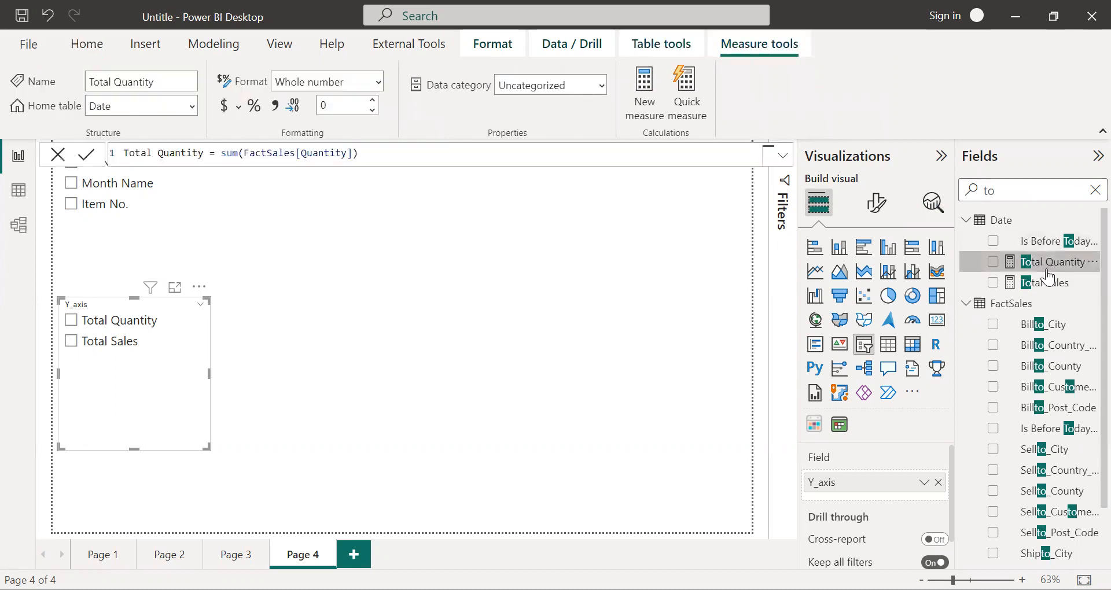
pyautogui.click(1050, 282)
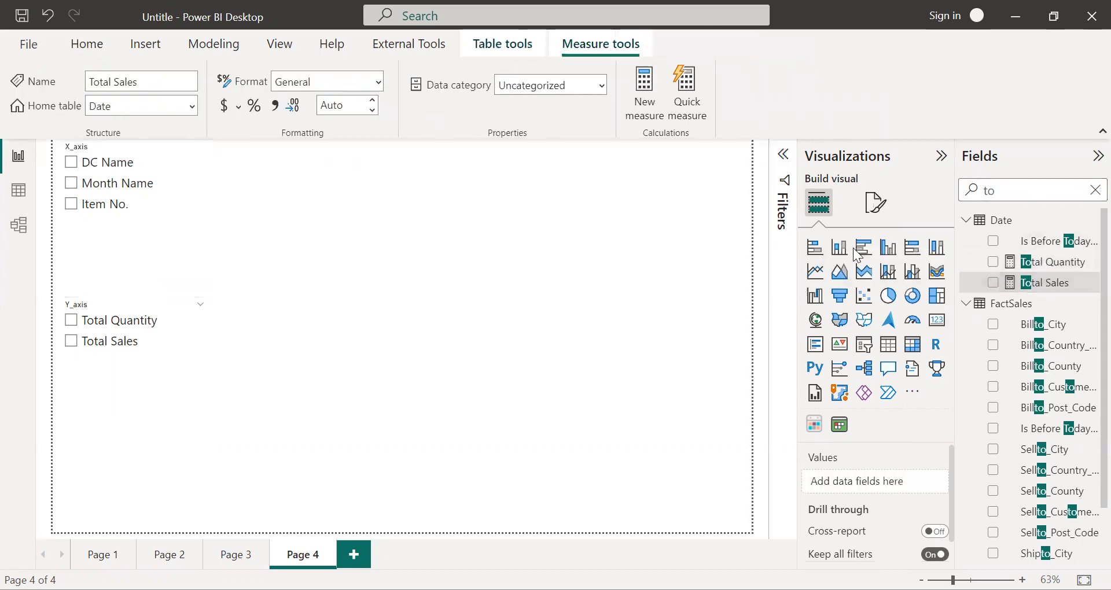
# Step: Add a stacked column chart using X_axis as categories and Y_axis as values
pyautogui.click(839, 247)
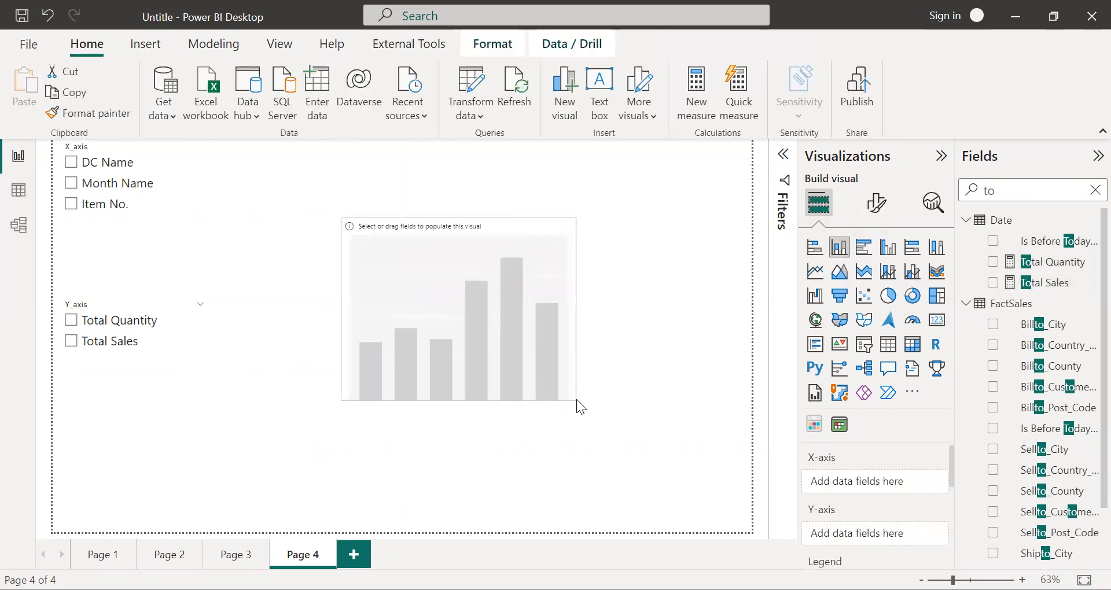
pyautogui.click(461, 311)
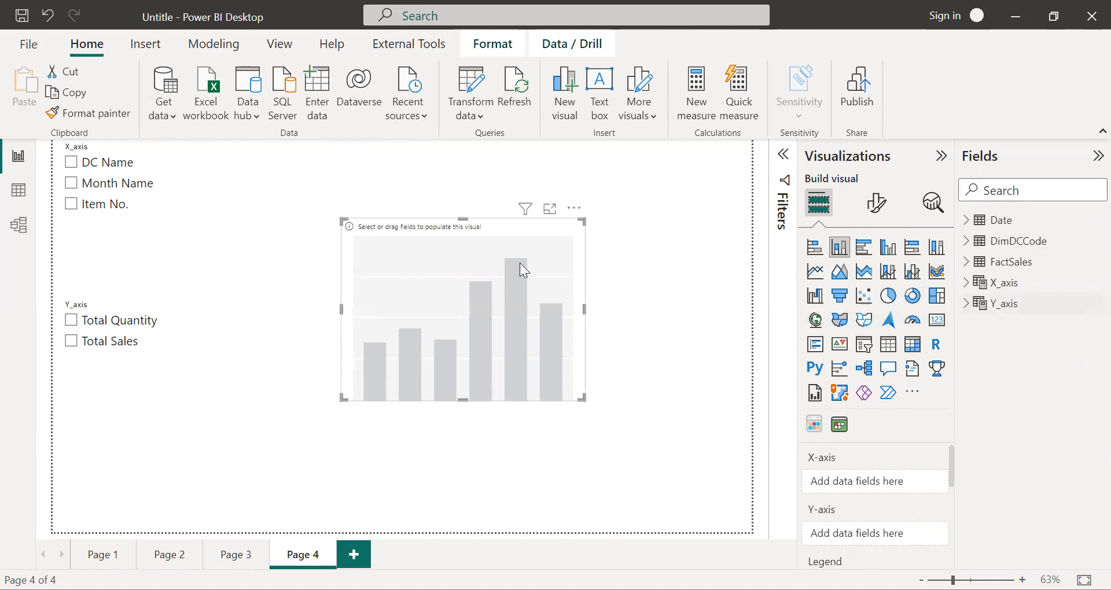
pyautogui.moveTo(1011, 173)
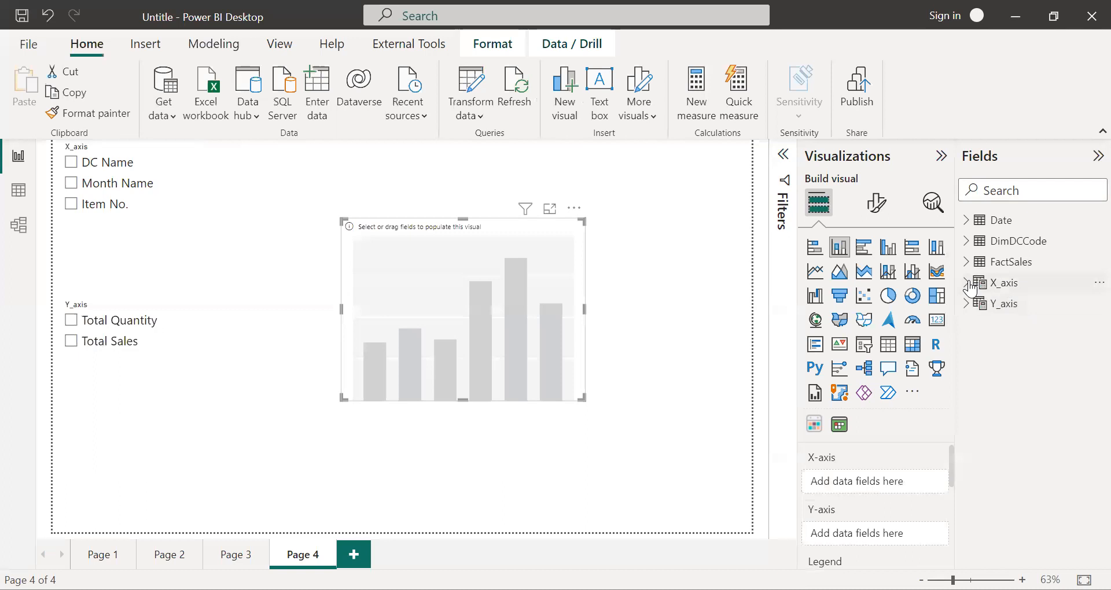
pyautogui.click(965, 282)
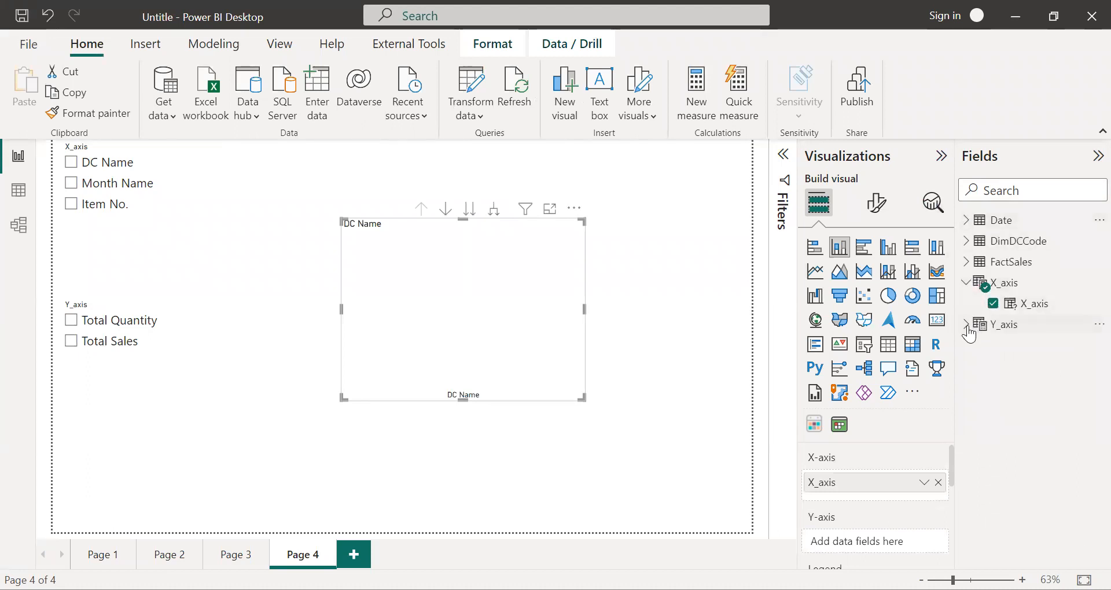
pyautogui.click(967, 324)
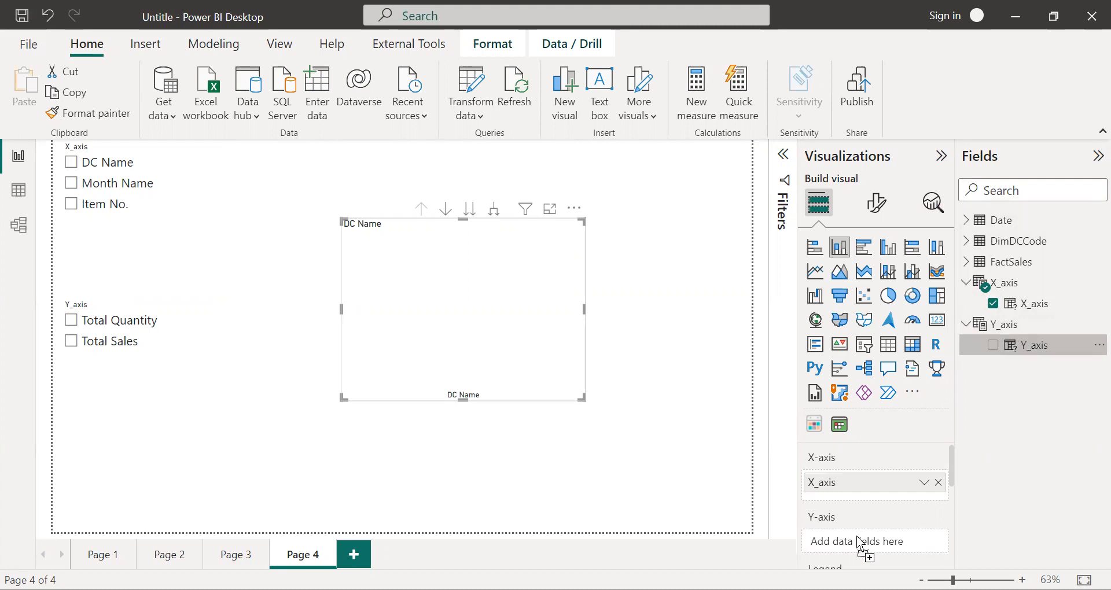
pyautogui.click(993, 345)
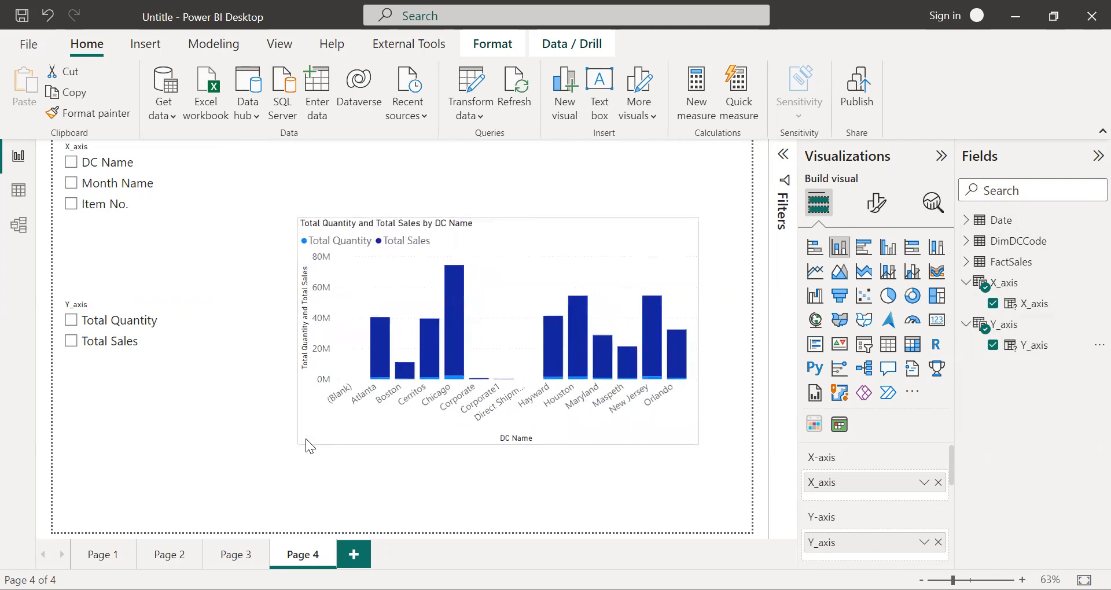
# Step: Test the slicers: DC Name with Total Quantity, then Month Name, ending on Total Sales by Item No
pyautogui.click(495, 325)
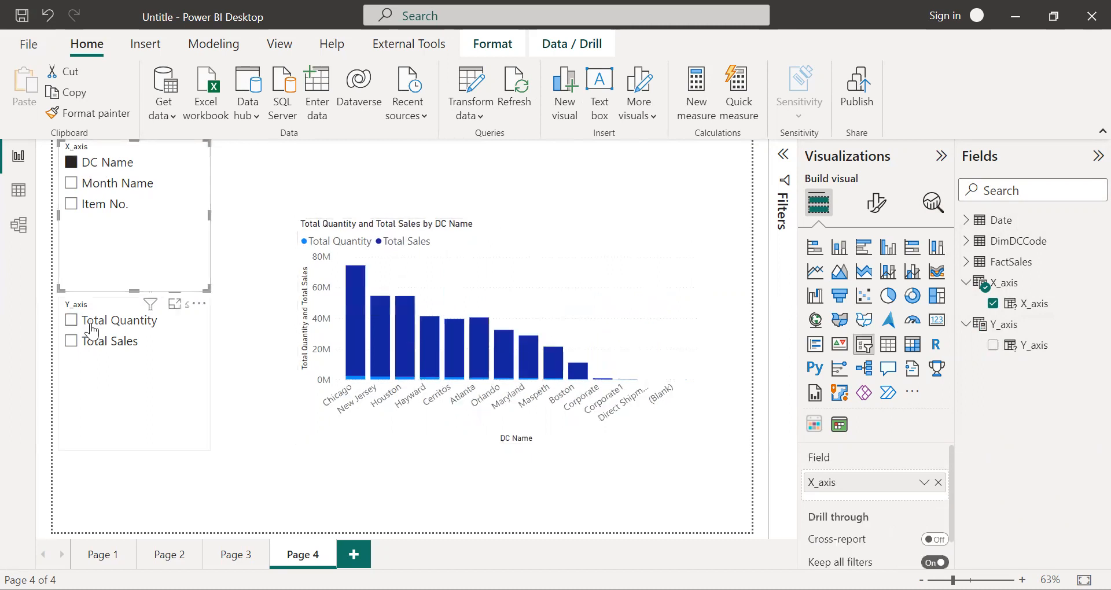
pyautogui.click(70, 319)
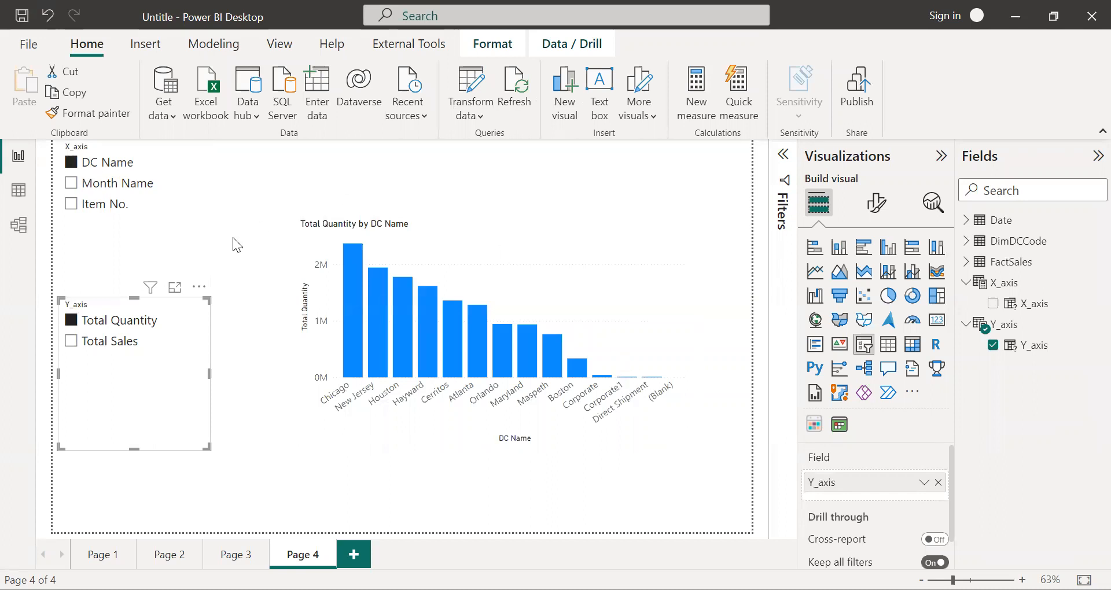
pyautogui.moveTo(160, 238)
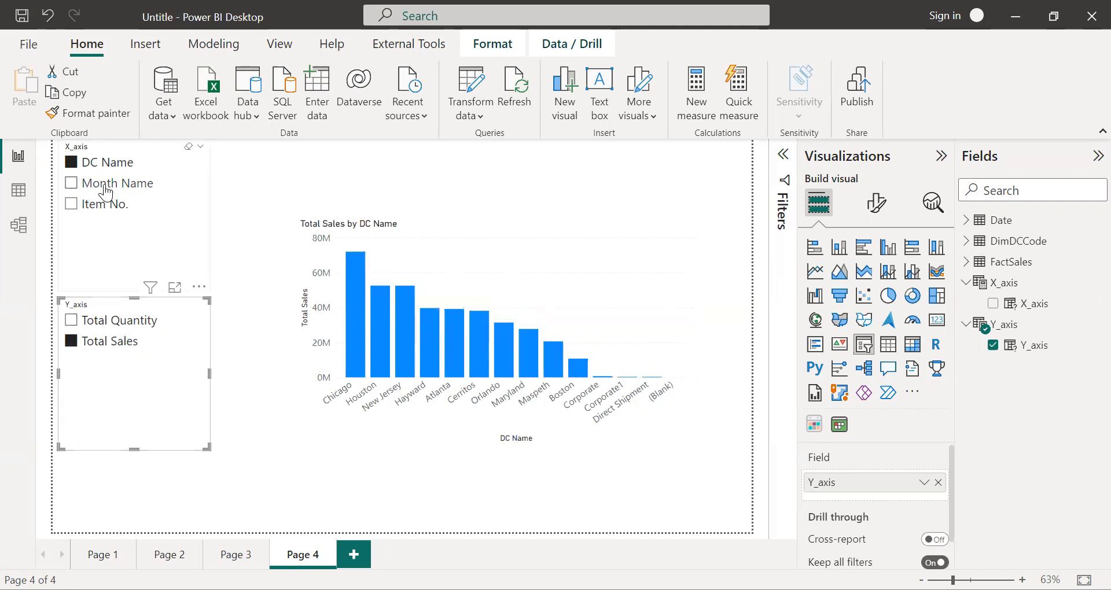
pyautogui.click(71, 183)
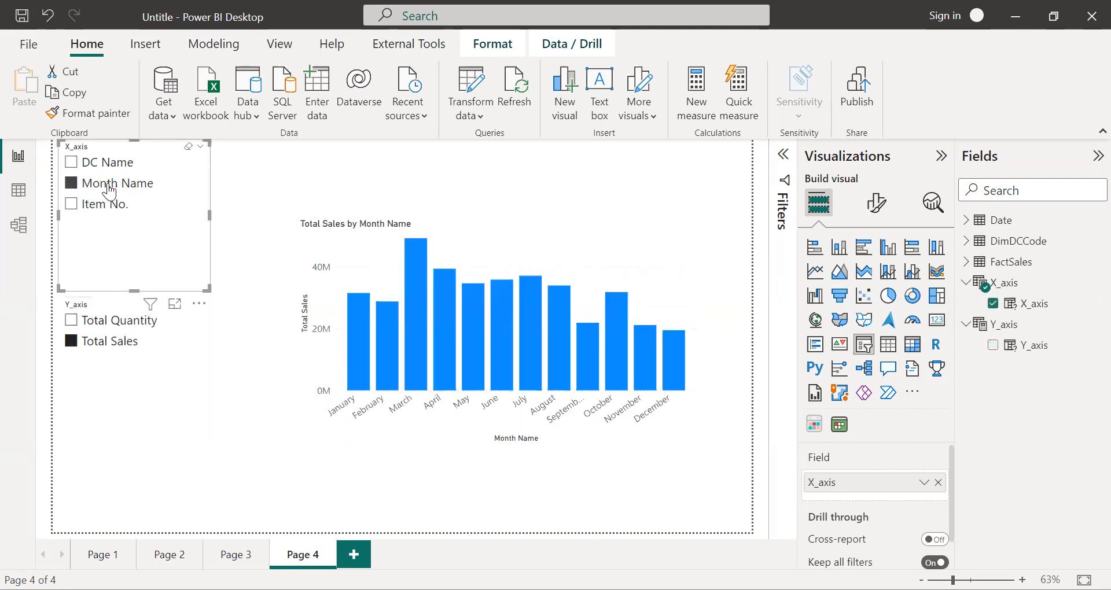
pyautogui.moveTo(136, 273)
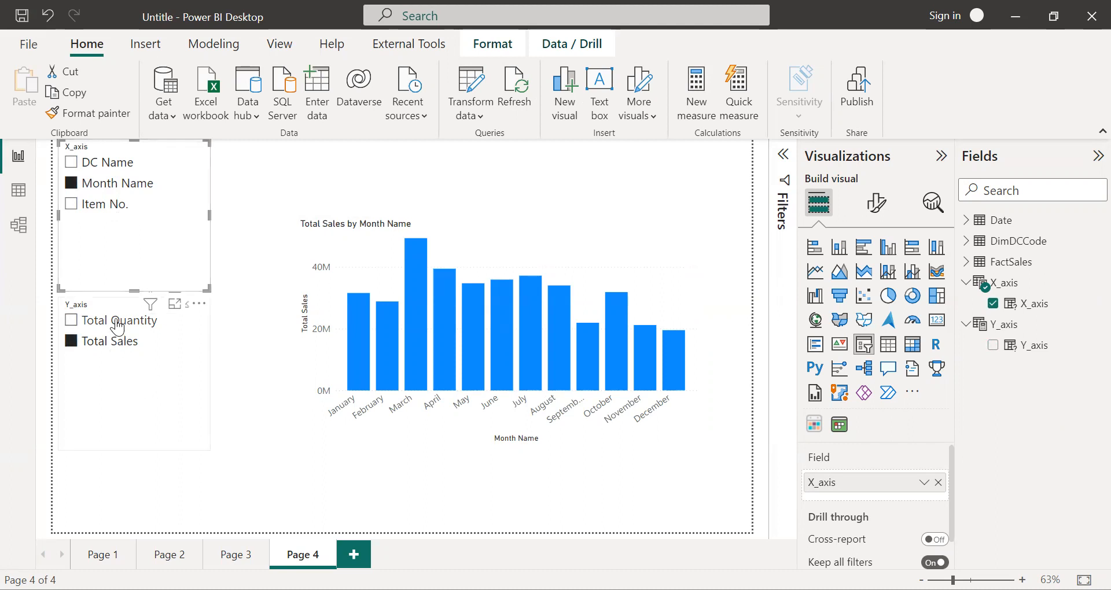
pyautogui.click(70, 204)
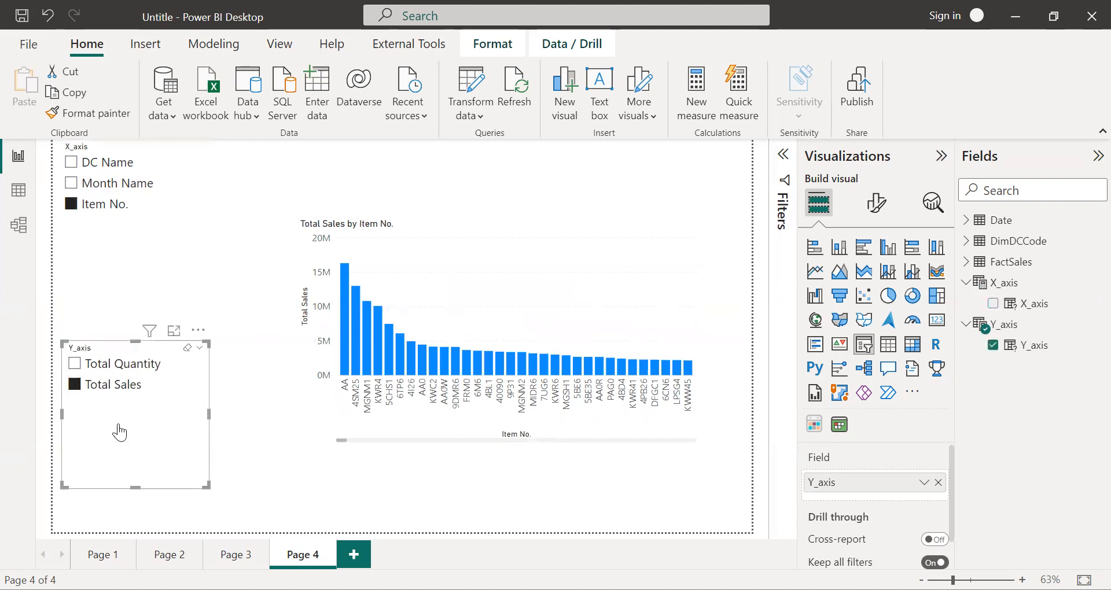
pyautogui.moveTo(393, 477)
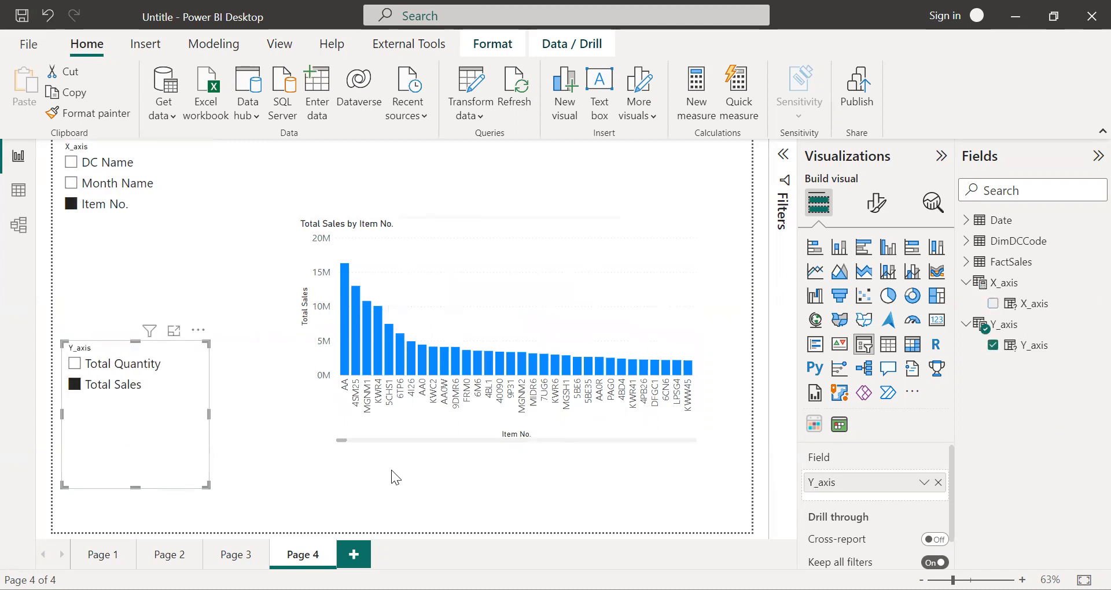